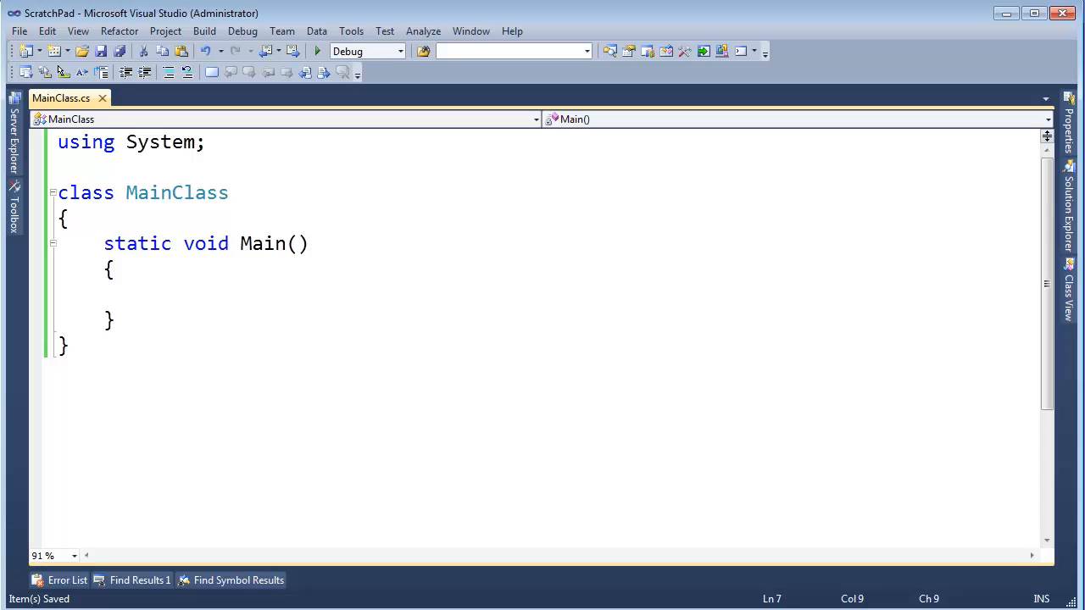
Add a Person class with public string FirstName, string LastName and int Age { get; set; }.
key("Enter")
type("class Person")
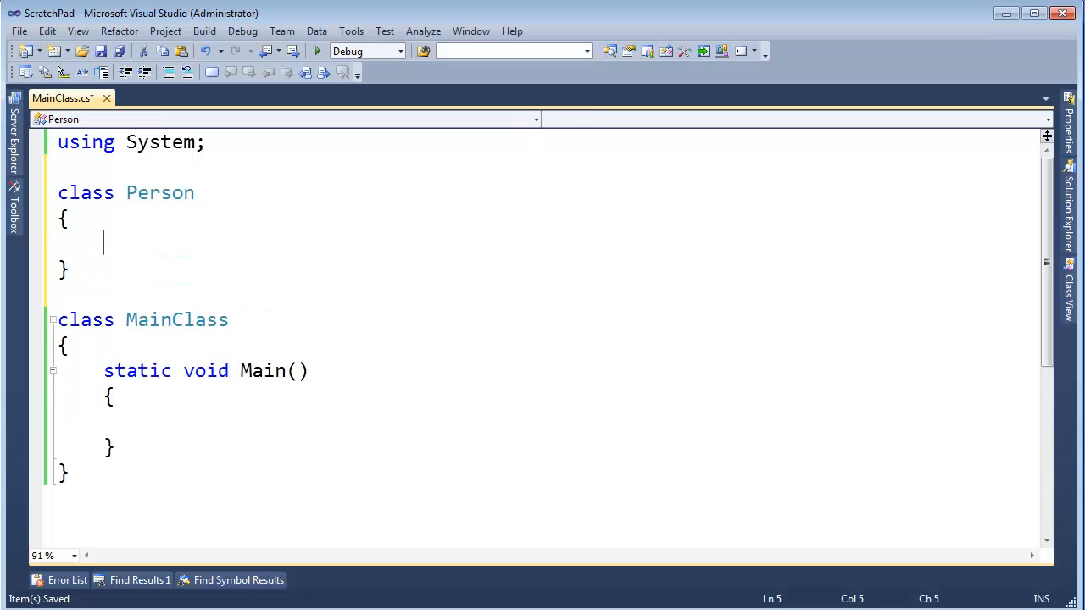
type("sta")
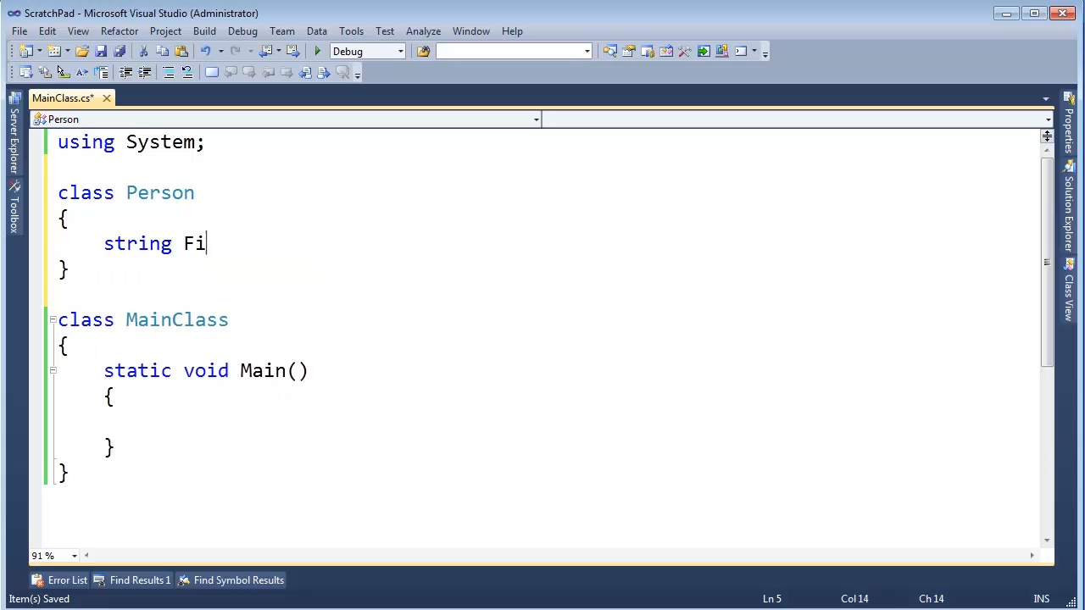
type("rstName {get;set;")
type("string LastName {get;")
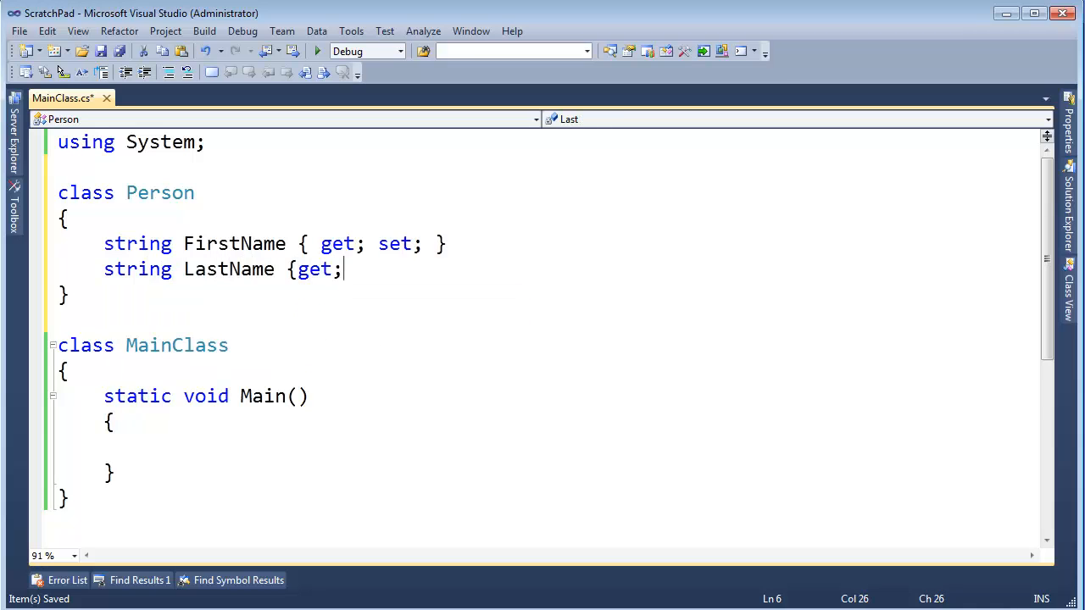
type("set; }")
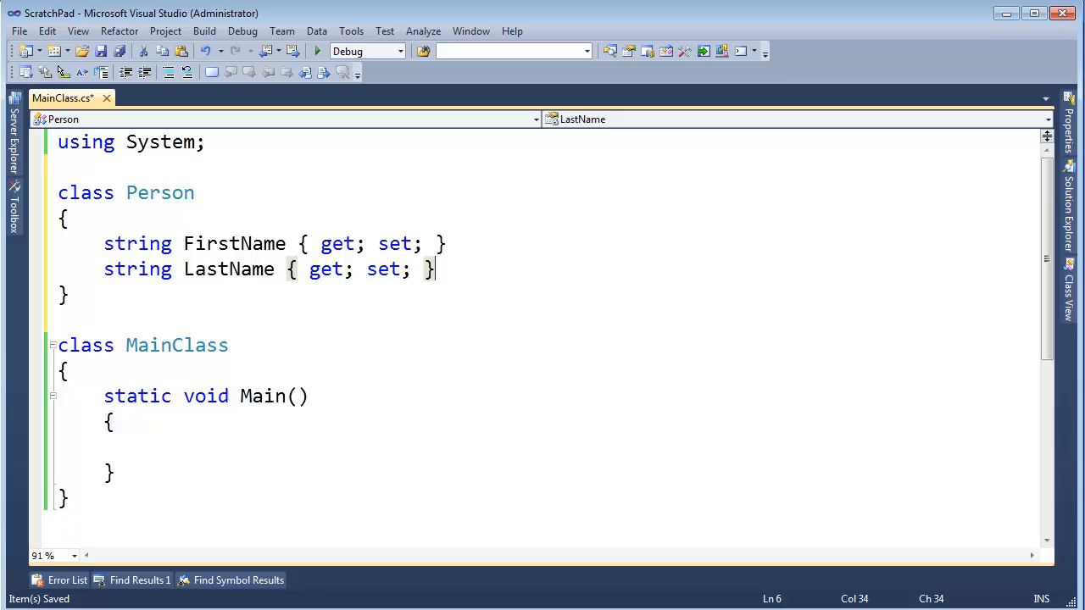
type("int")
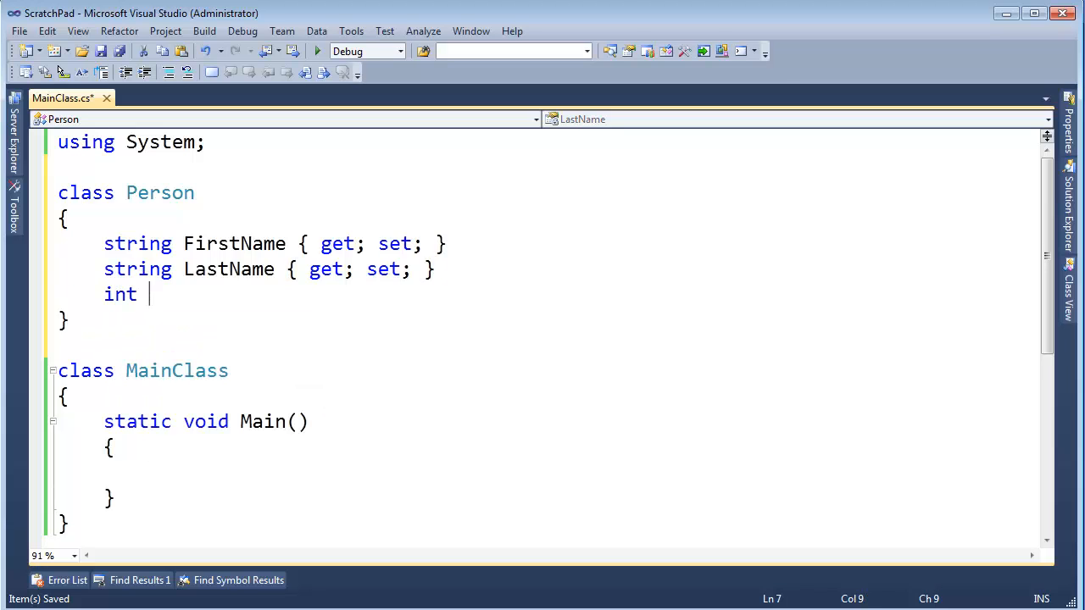
type("Age {GetHashCode")
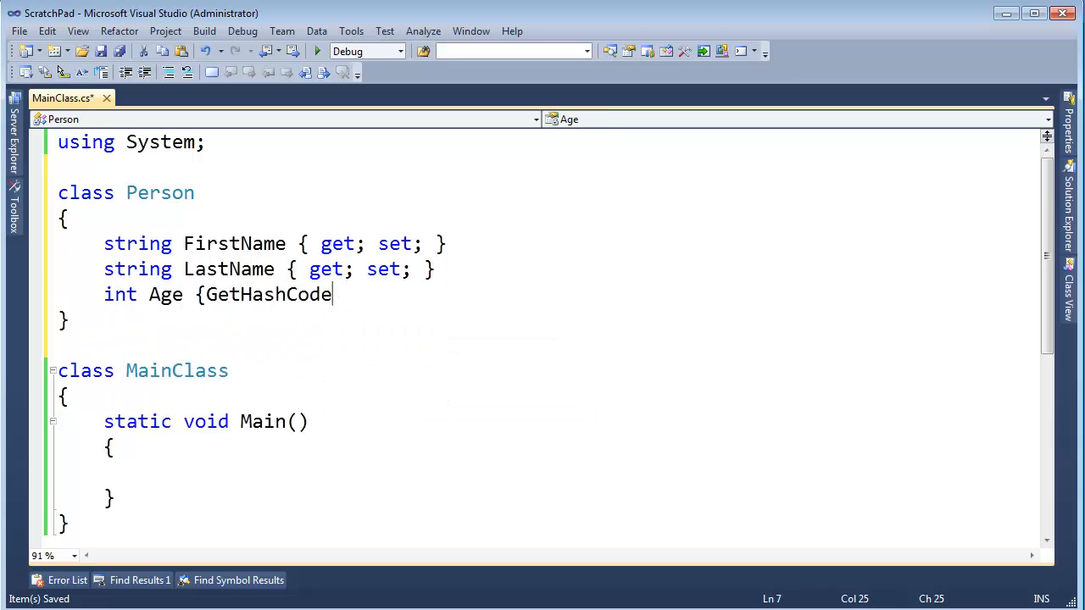
type("get; set; }")
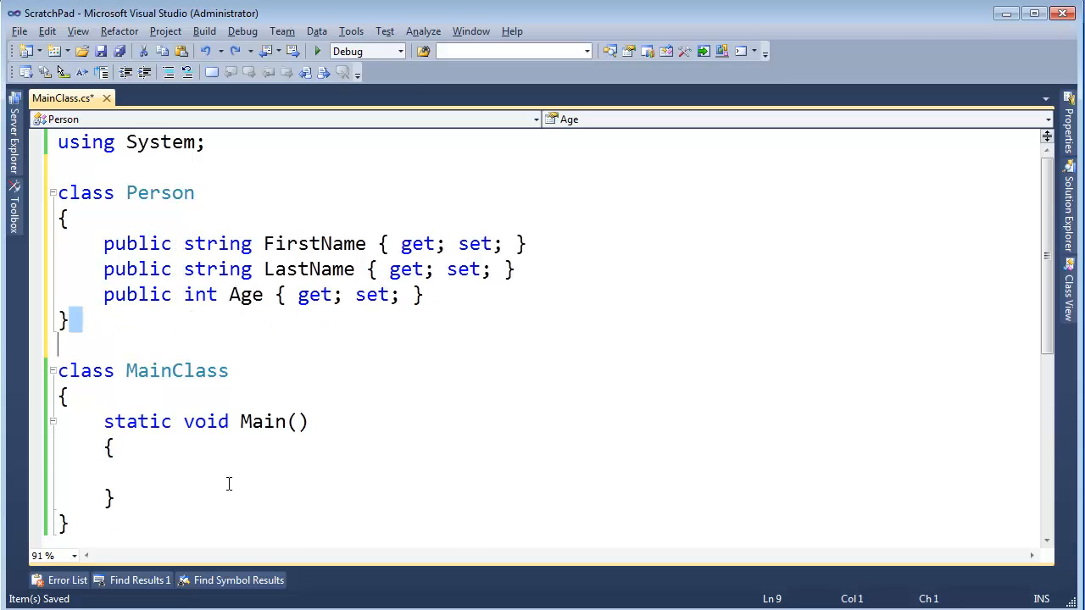
In Main, declare var me = new Person with FirstName, LastName and Age = 25.
type("var")
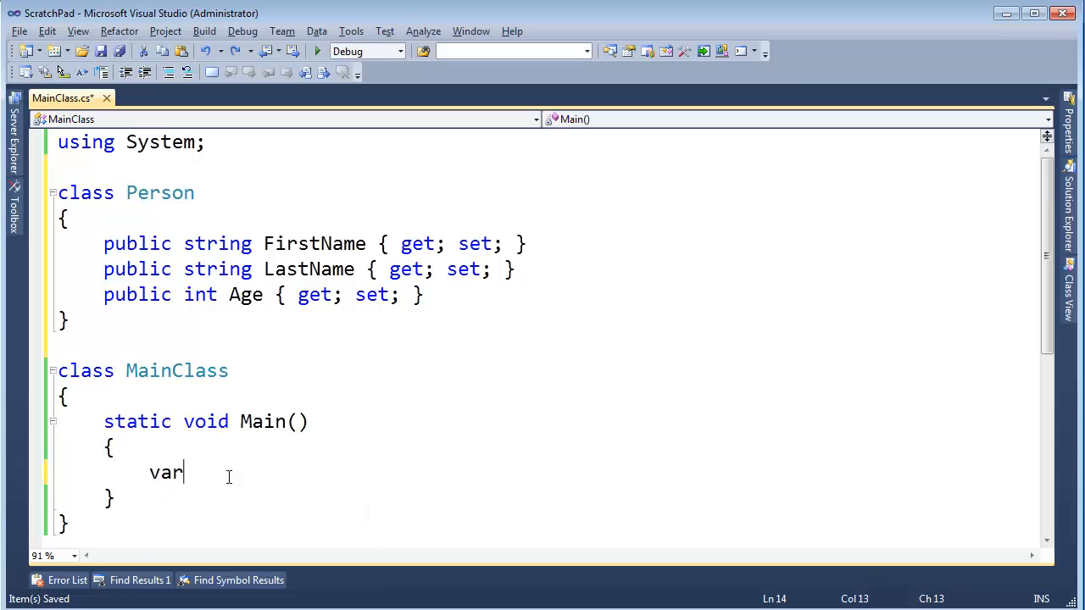
type("me =")
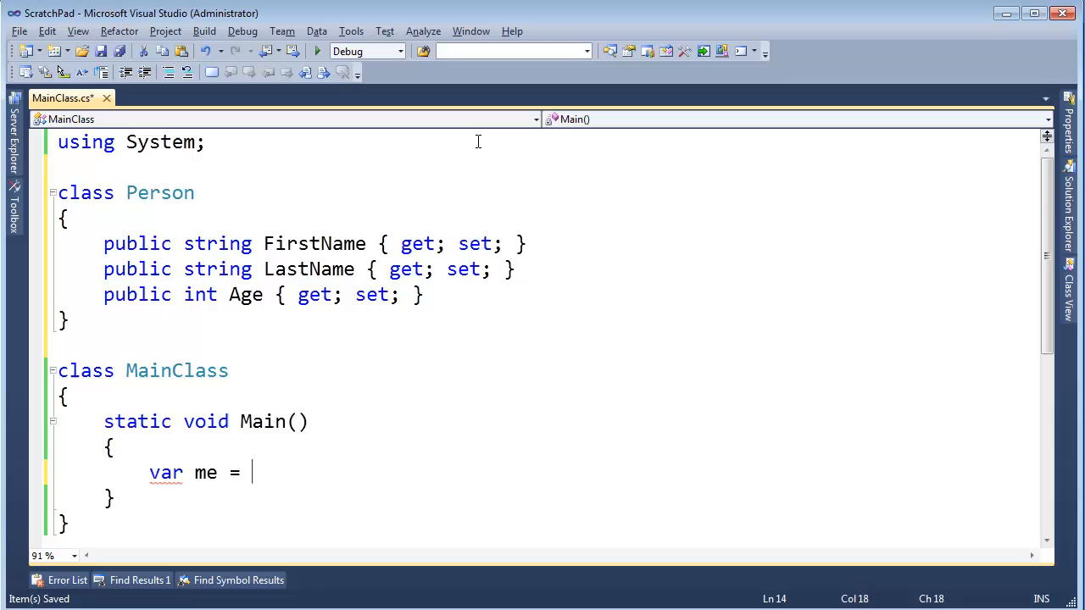
type("new Person")
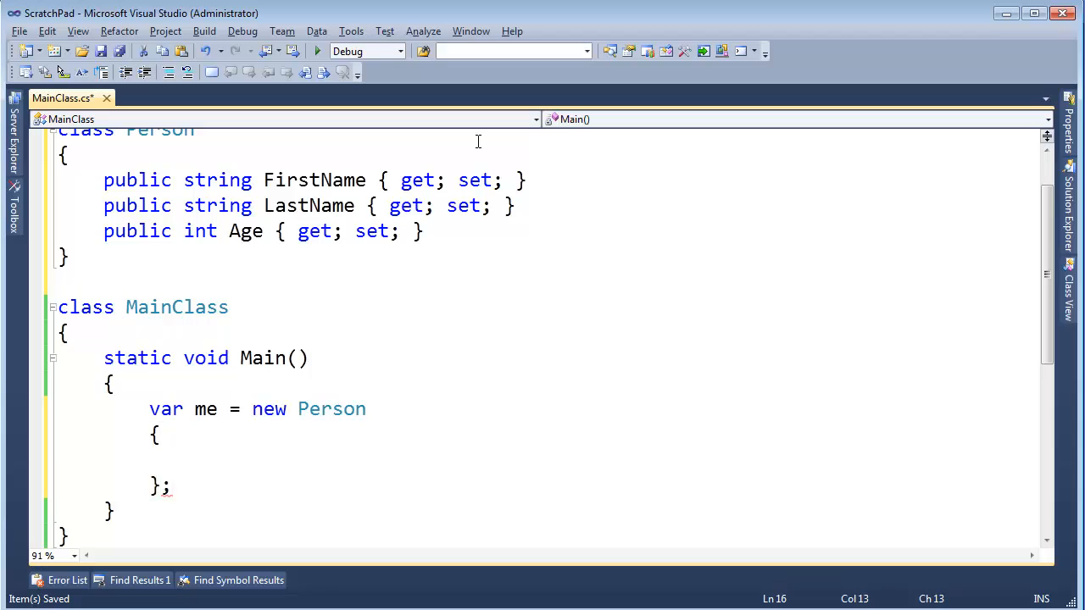
type("FirstName = \"Jamie\",")
type("LastName = \"King\",")
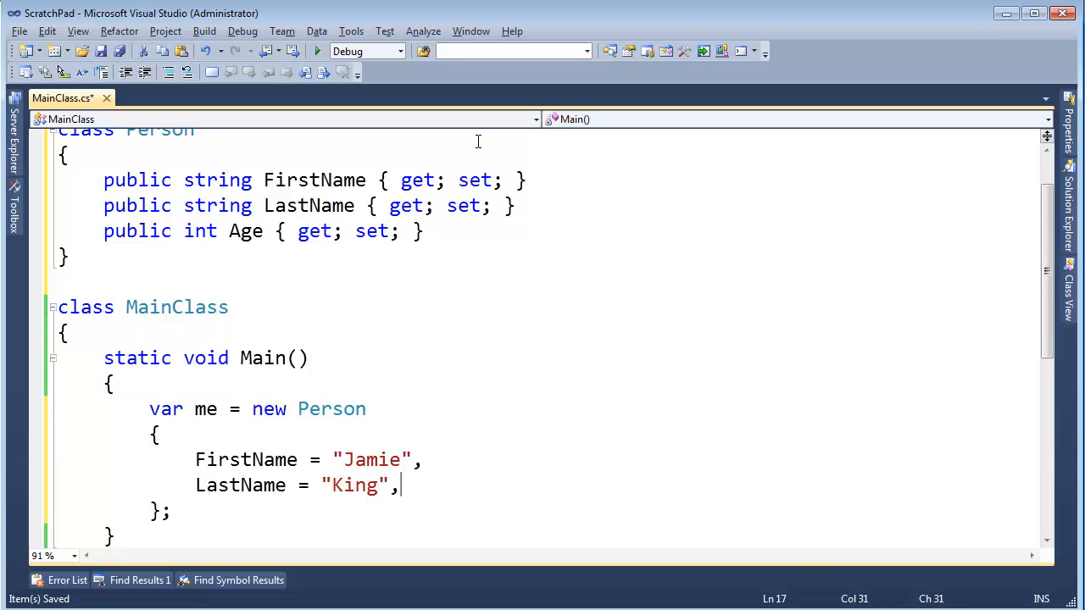
type("Age = 25")
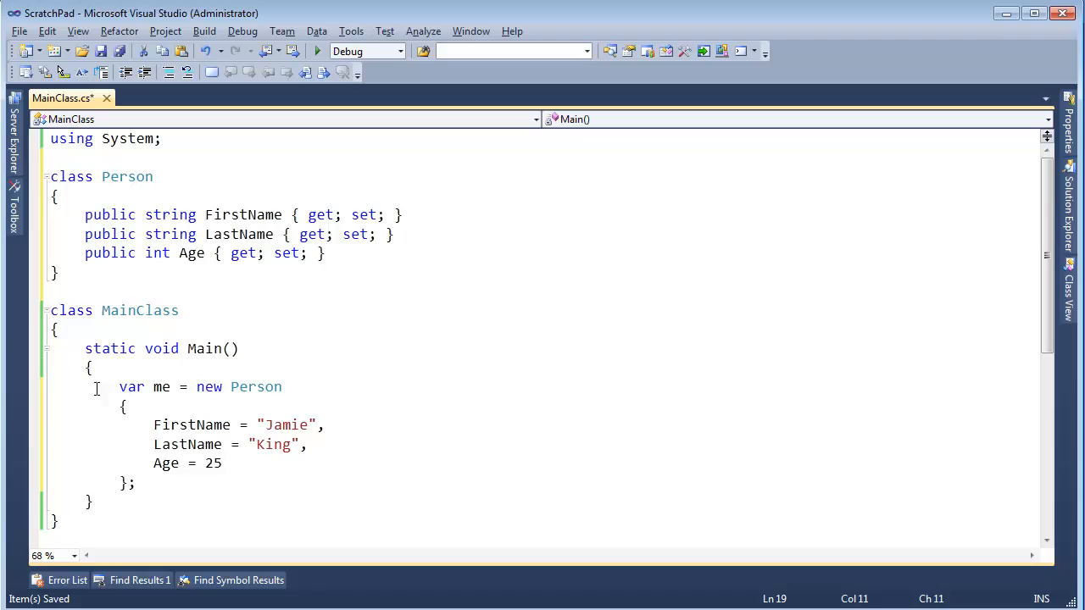
left_click_drag(120, 387, 246, 512)
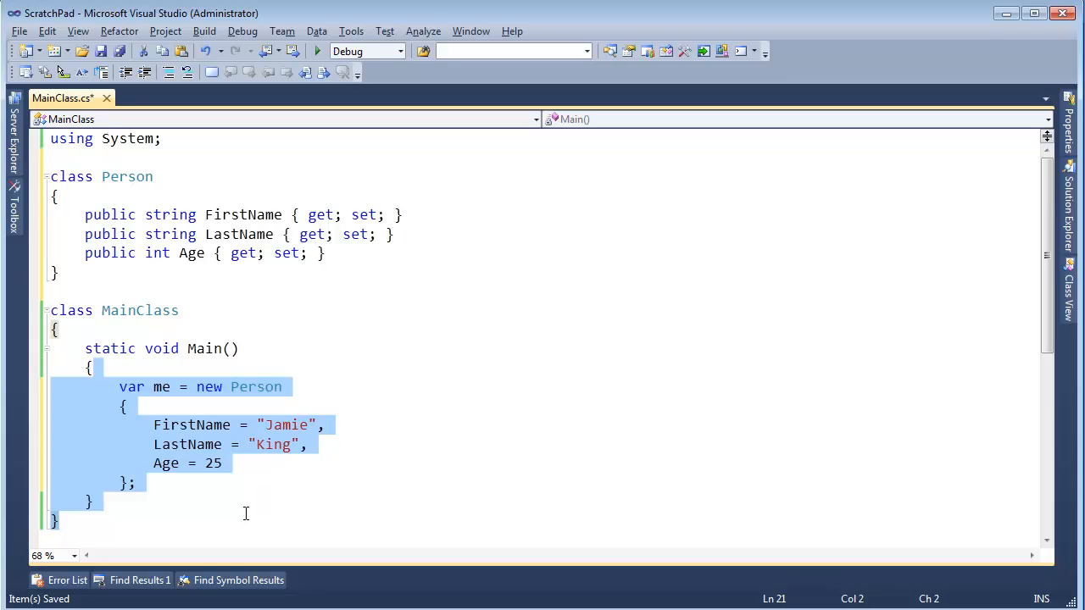
mouse_move(303, 516)
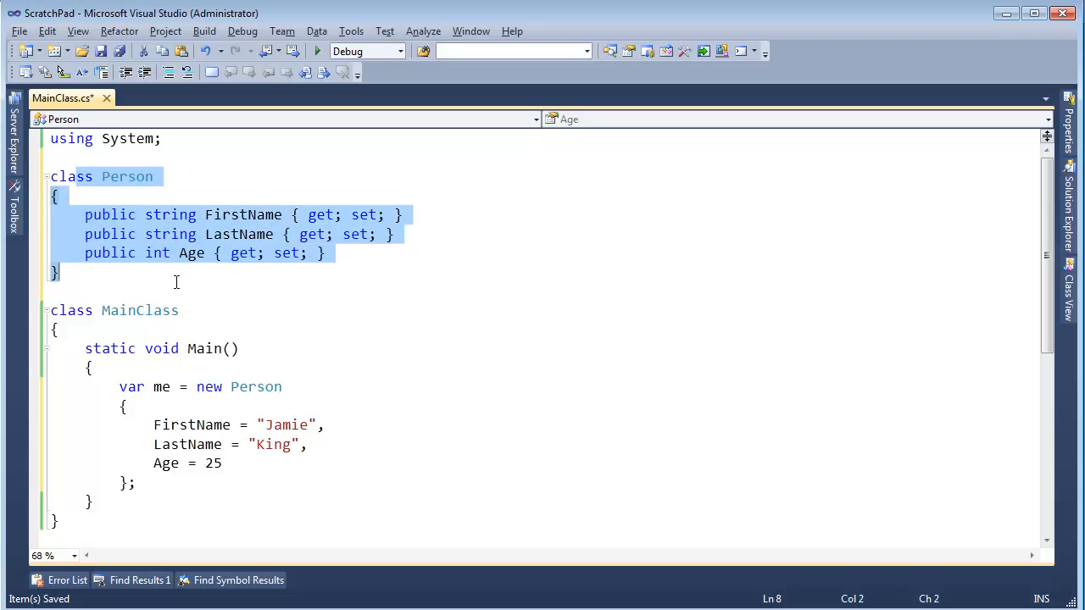
mouse_move(178, 292)
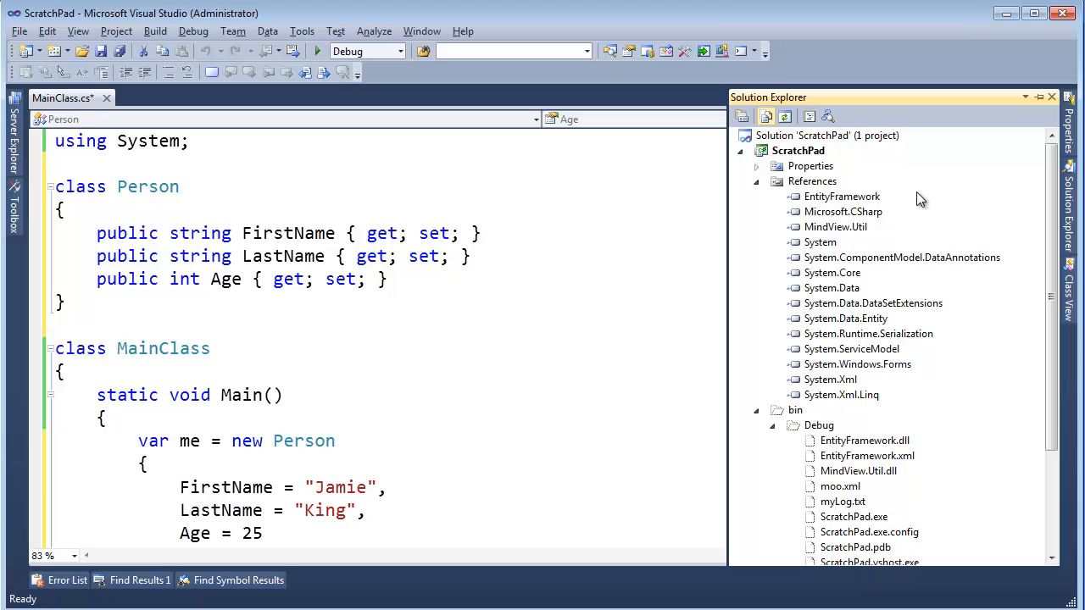
Close the Solution Explorer pane to return to the full-width code editor.
left_click(868, 334)
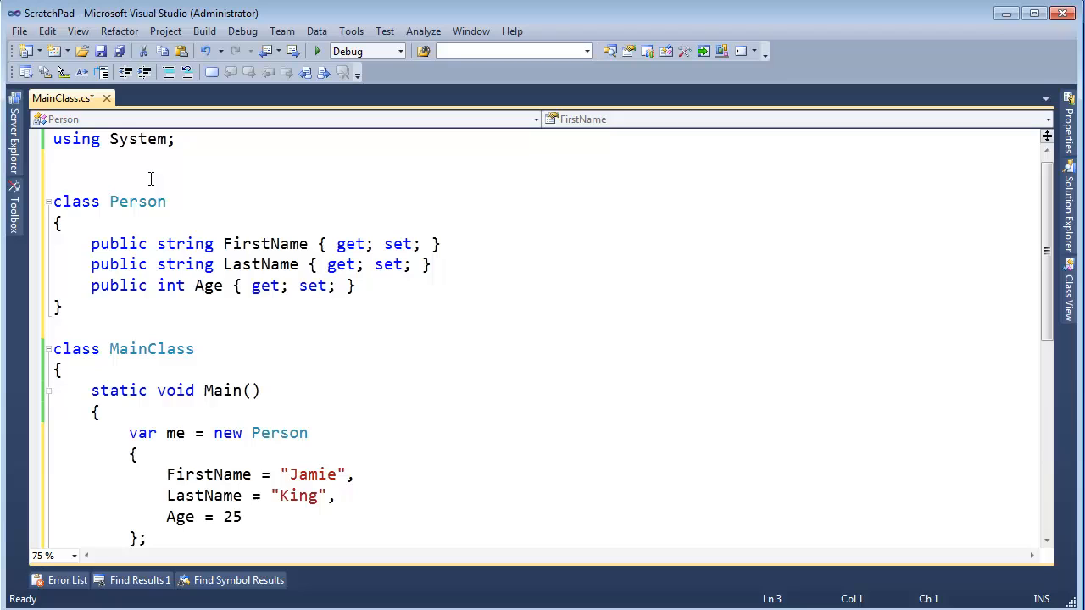
Mark Person with [DataContract] and add using System.Runtime.Serialization.
type("[Data")
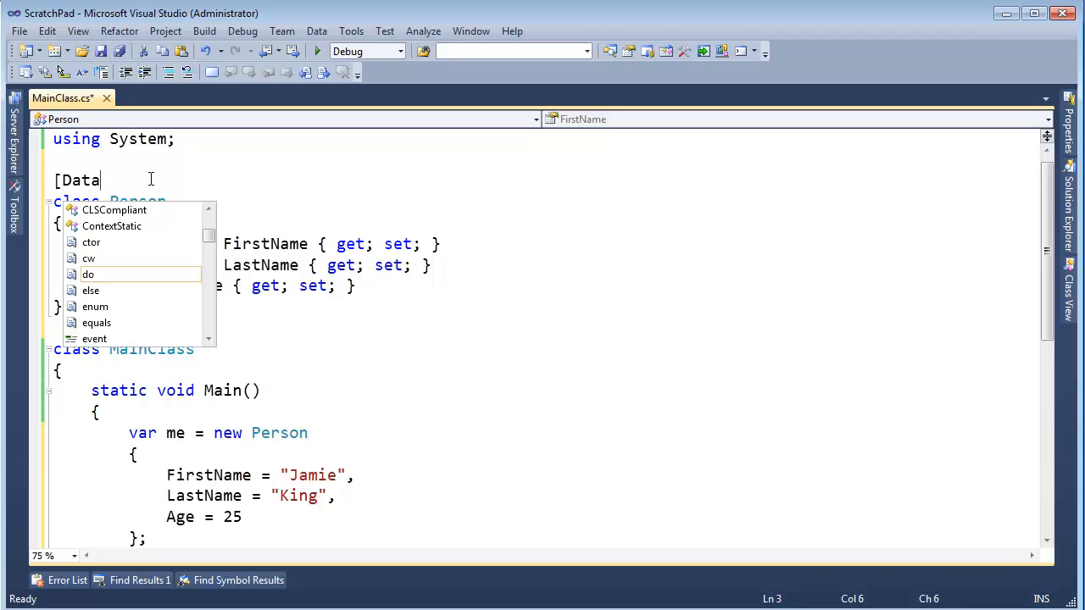
type("Contract")
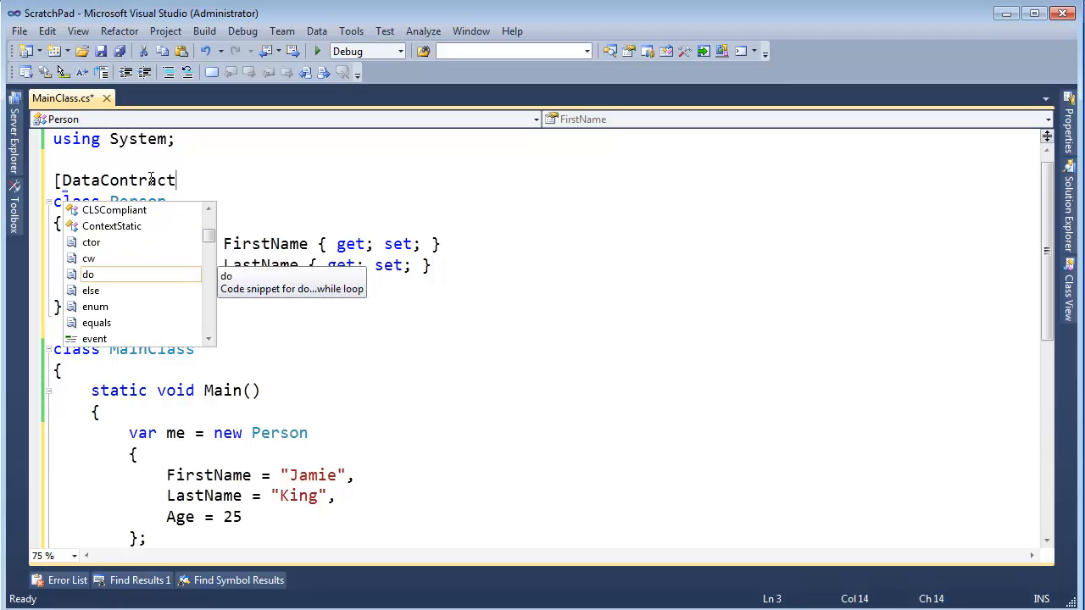
type("using System.Runtime.Serialization;")
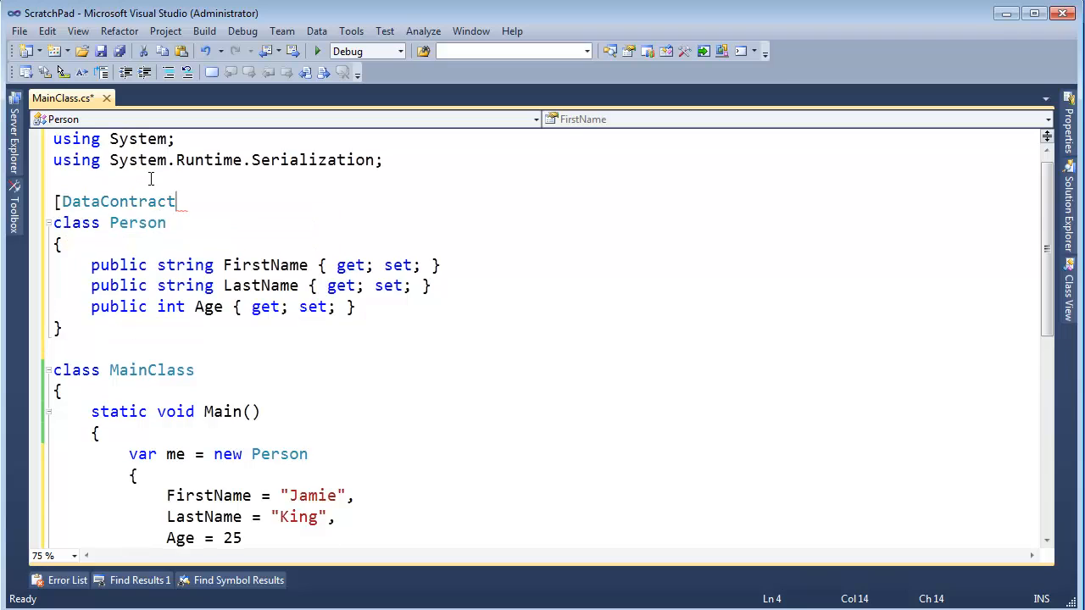
type("]")
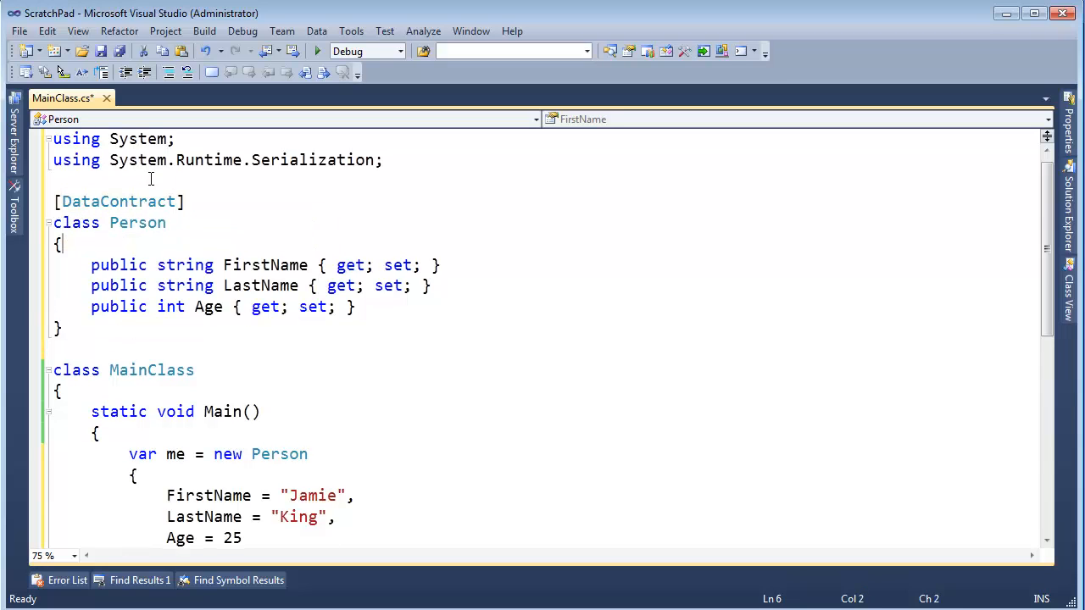
Add [DataMember] above the FirstName, LastName and Age properties.
type("[Dat")
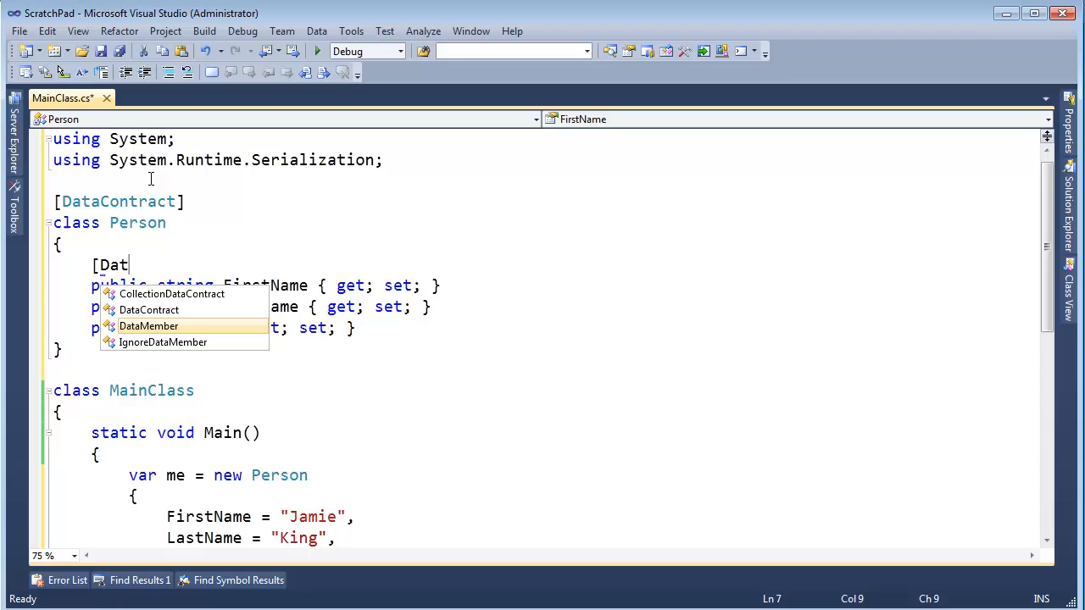
key("Tab")
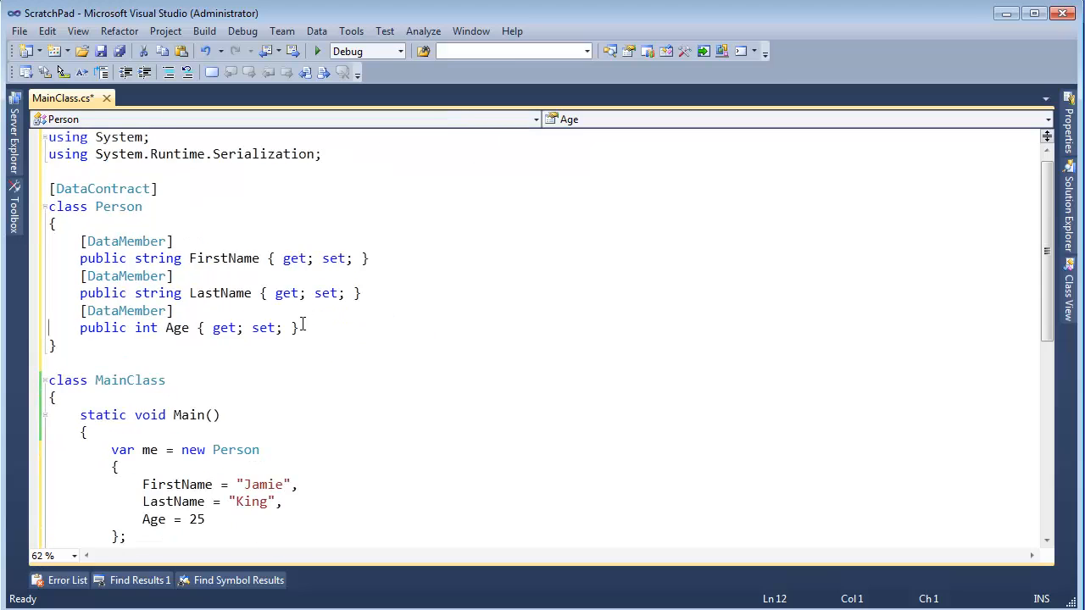
double_click(101, 188)
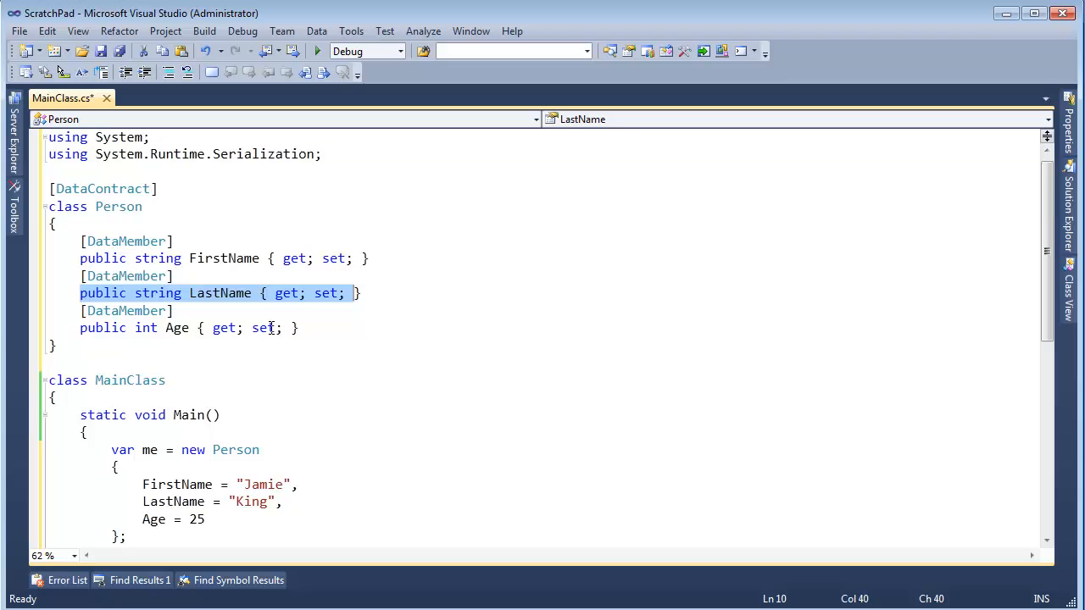
left_click(299, 327)
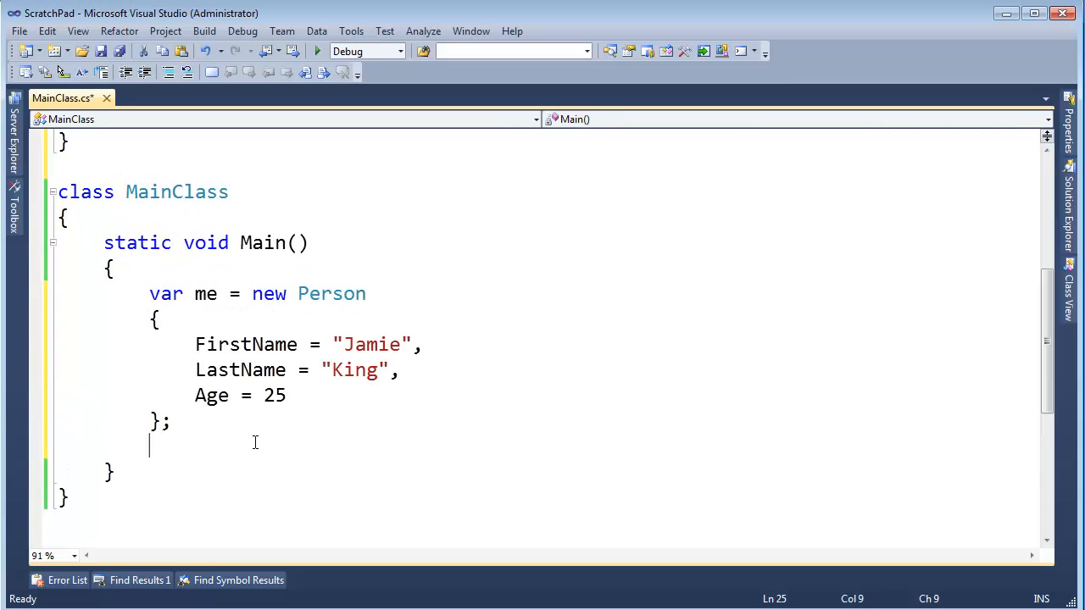
Declare a serializer as new DataContractSerializer(me.GetType()) in Main.
type("var")
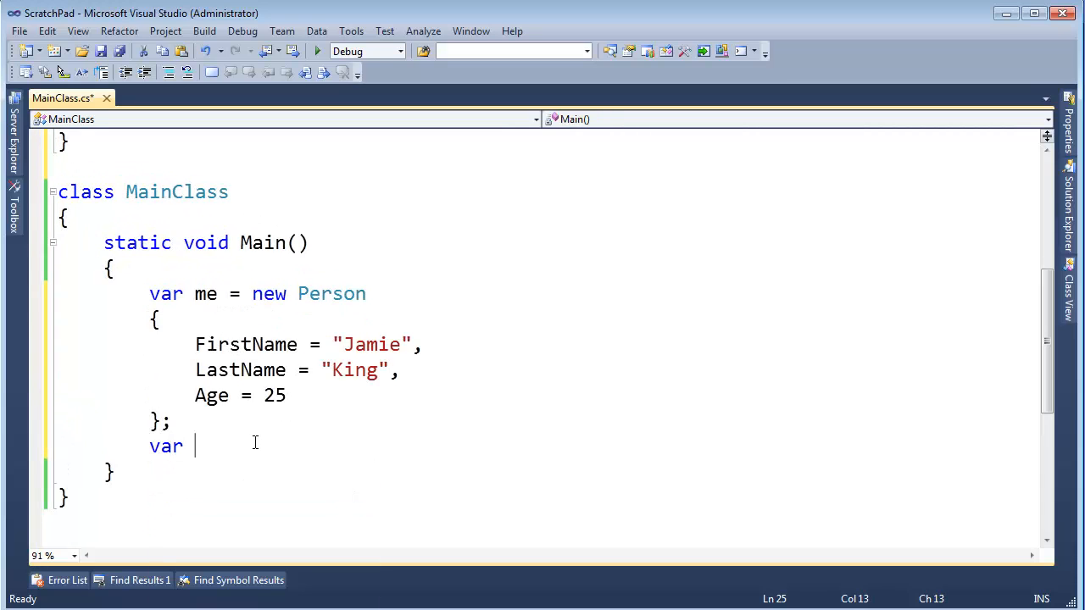
type("formatter = new")
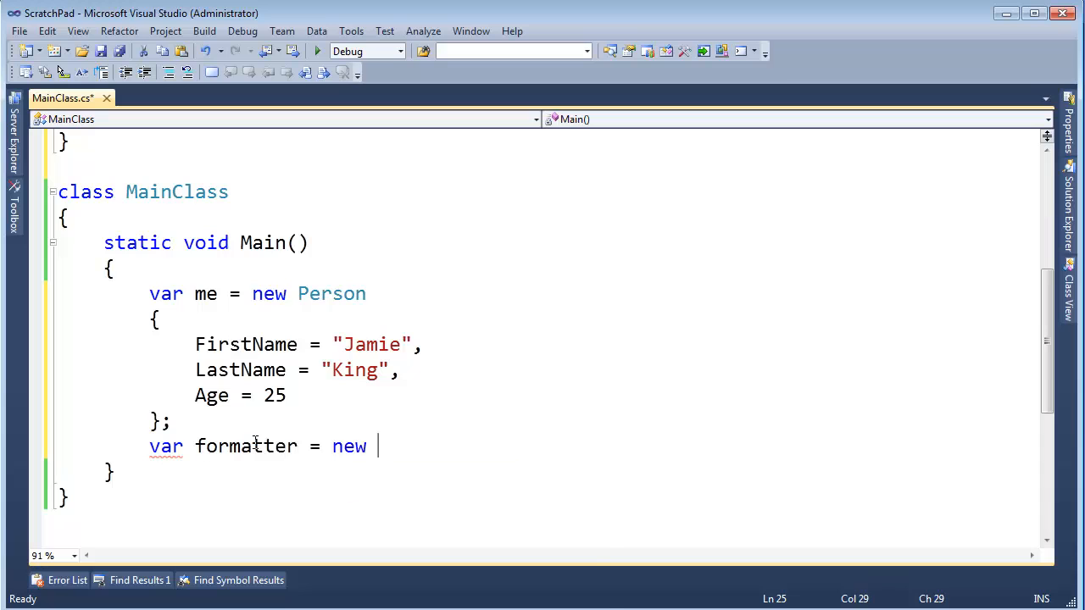
type("DataContractSerializer")
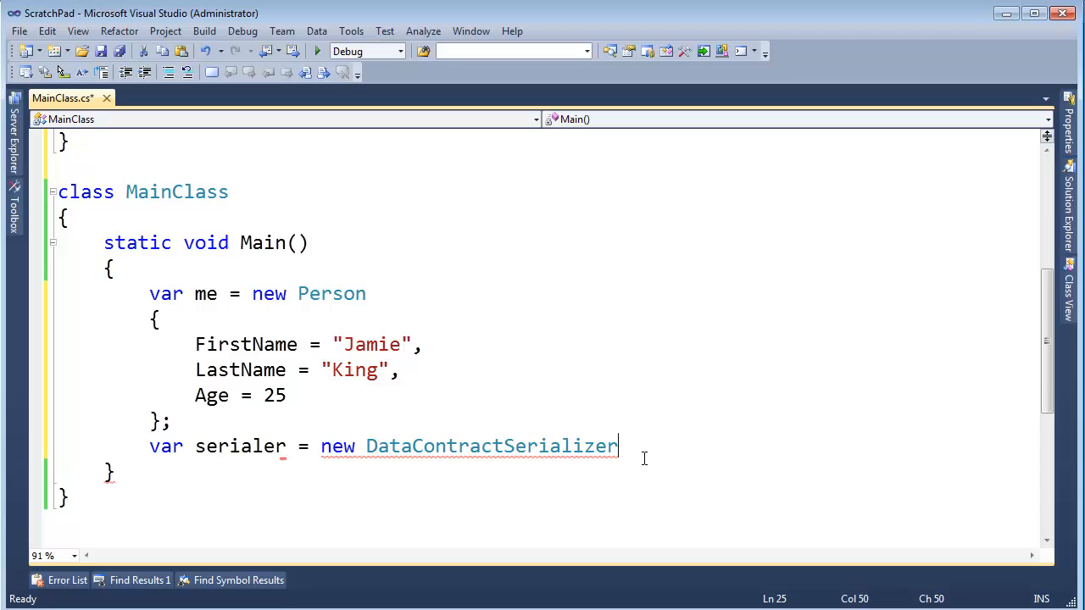
type("(")
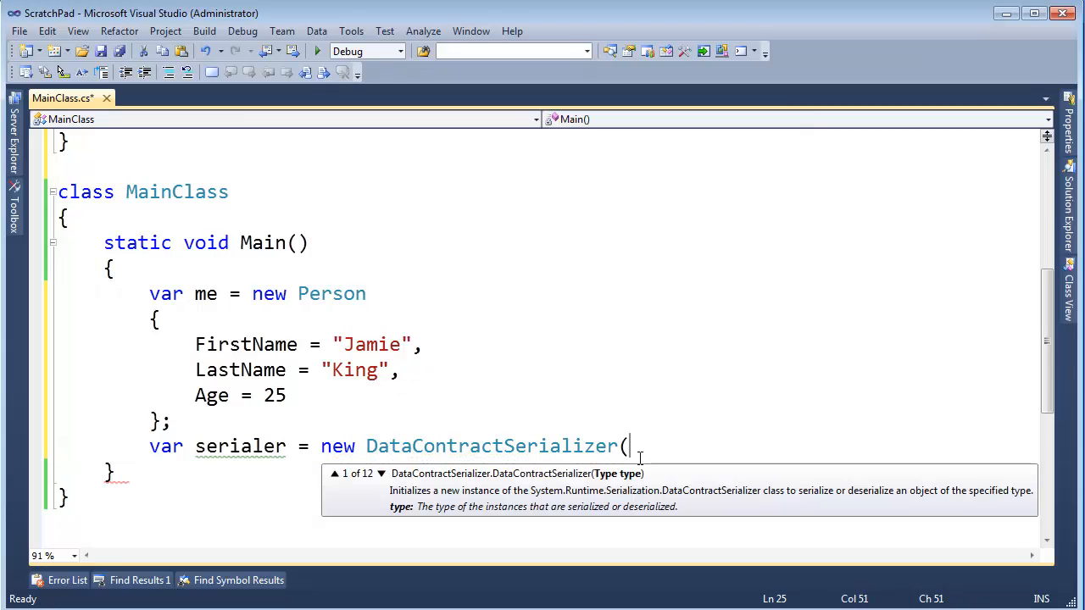
mouse_move(610, 480)
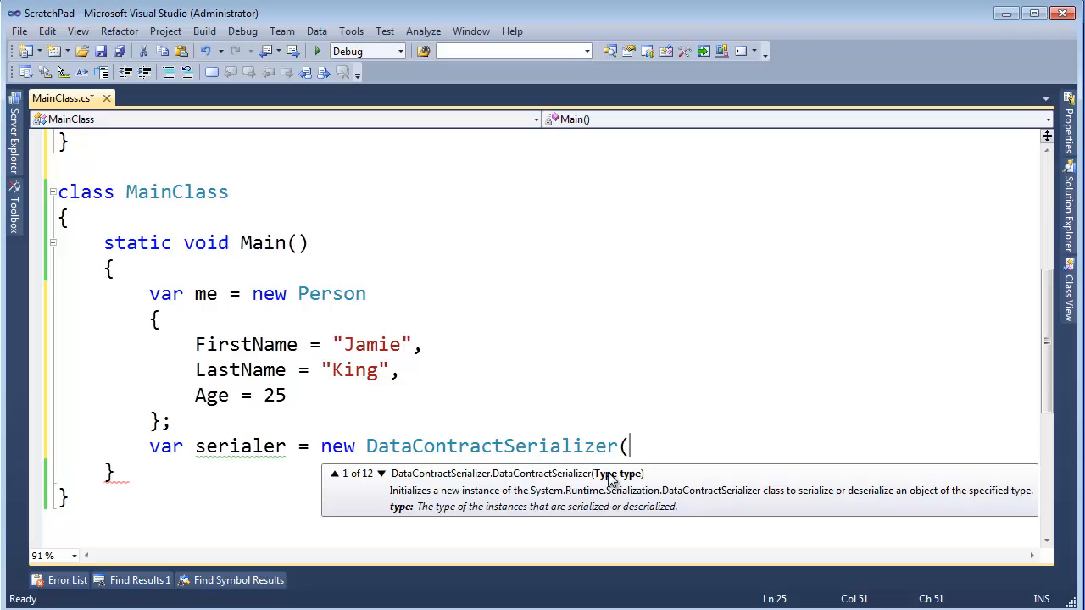
mouse_move(329, 293)
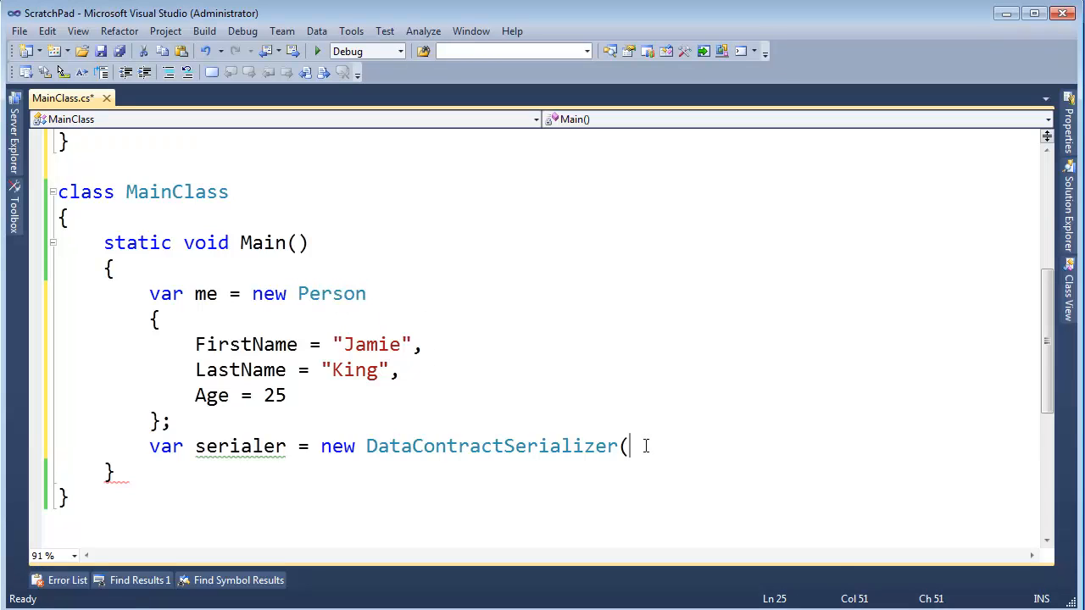
type("typeof(P")
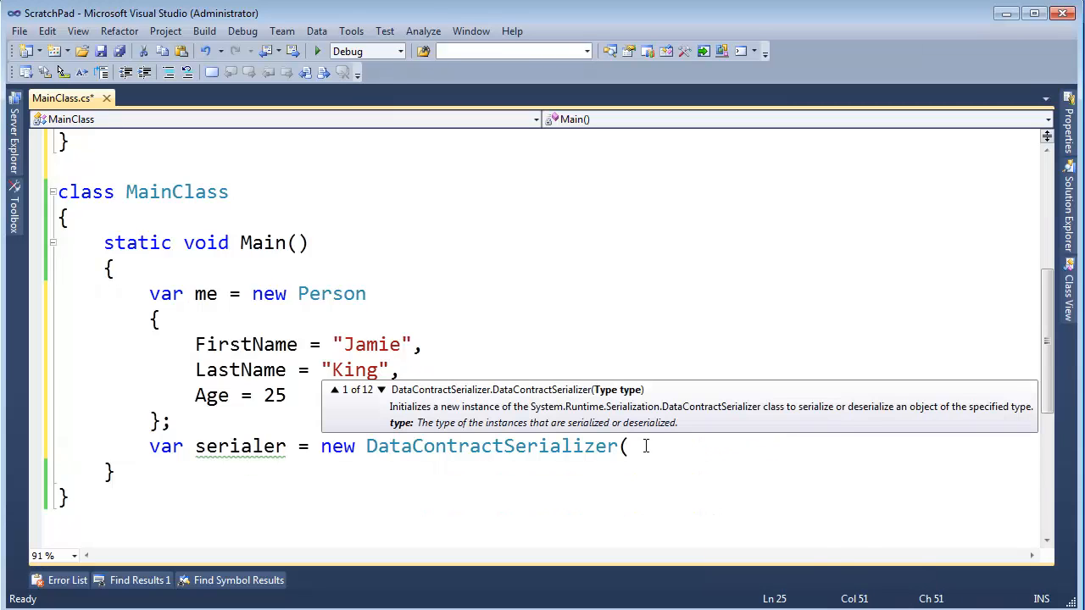
type("me.GetType()")
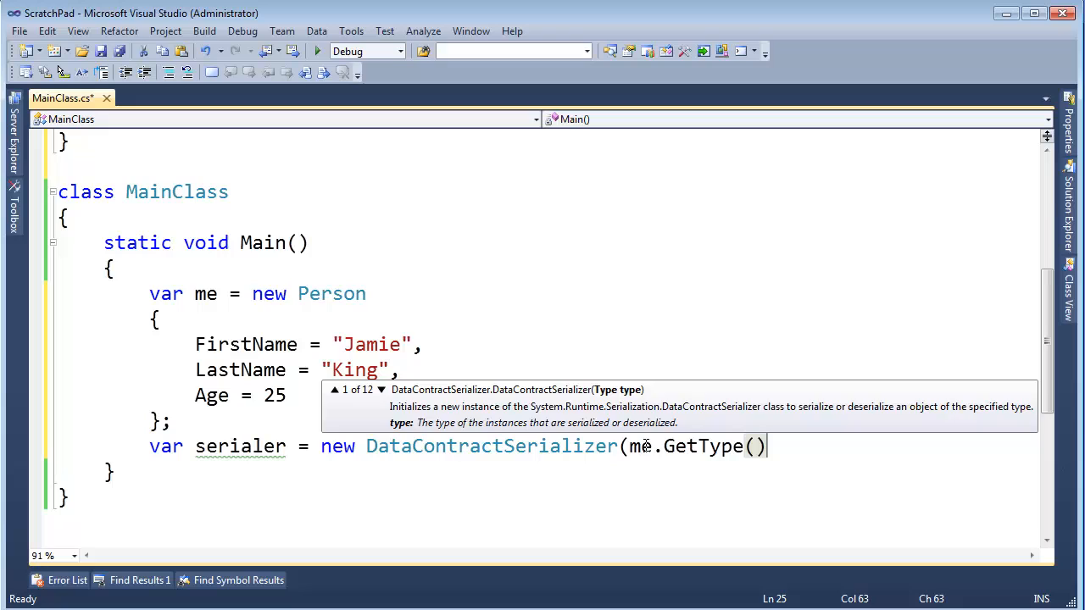
type(");")
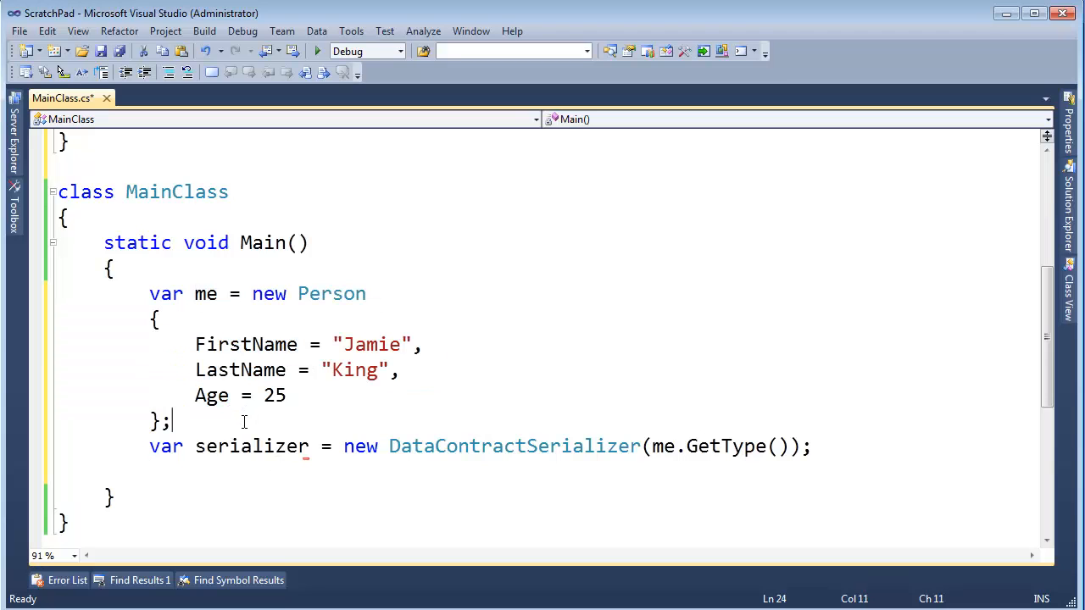
Declare var stream = new MemoryStream(); below the serializer.
left_click_drag(150, 293, 170, 422)
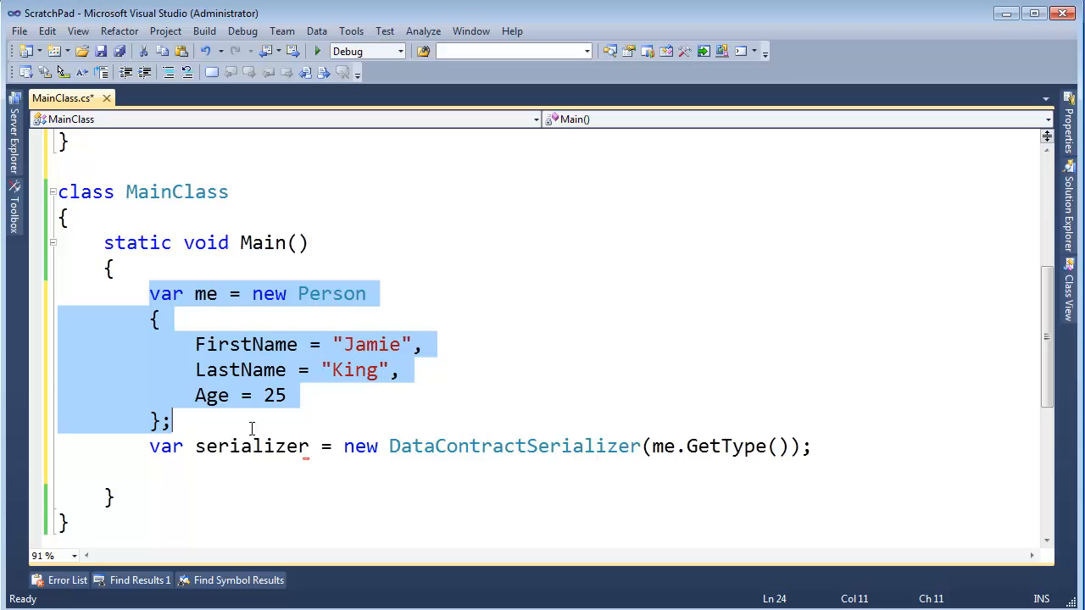
left_click(227, 472)
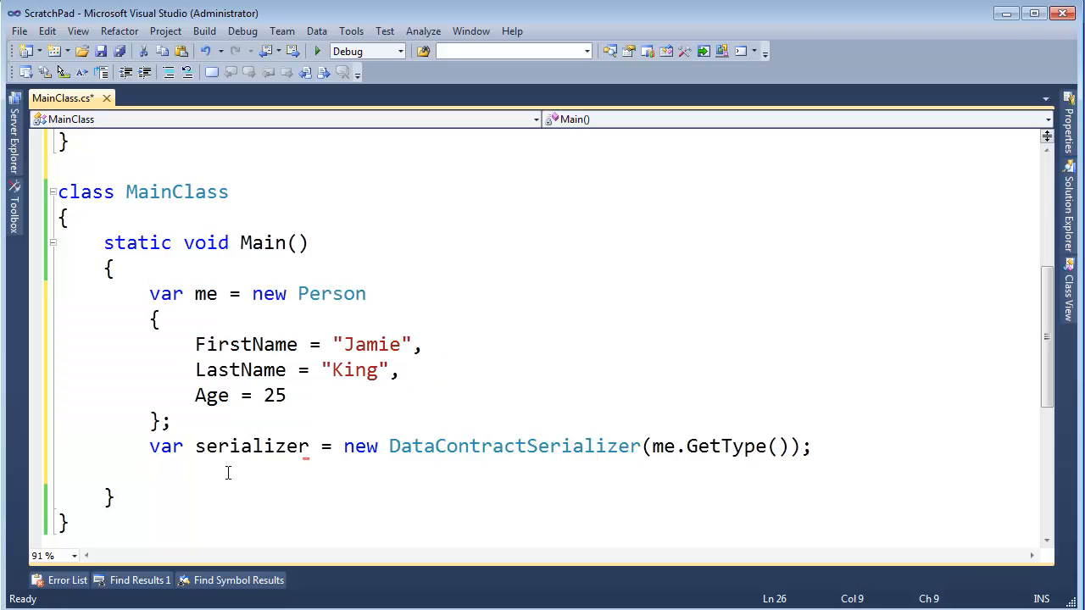
type("var stream")
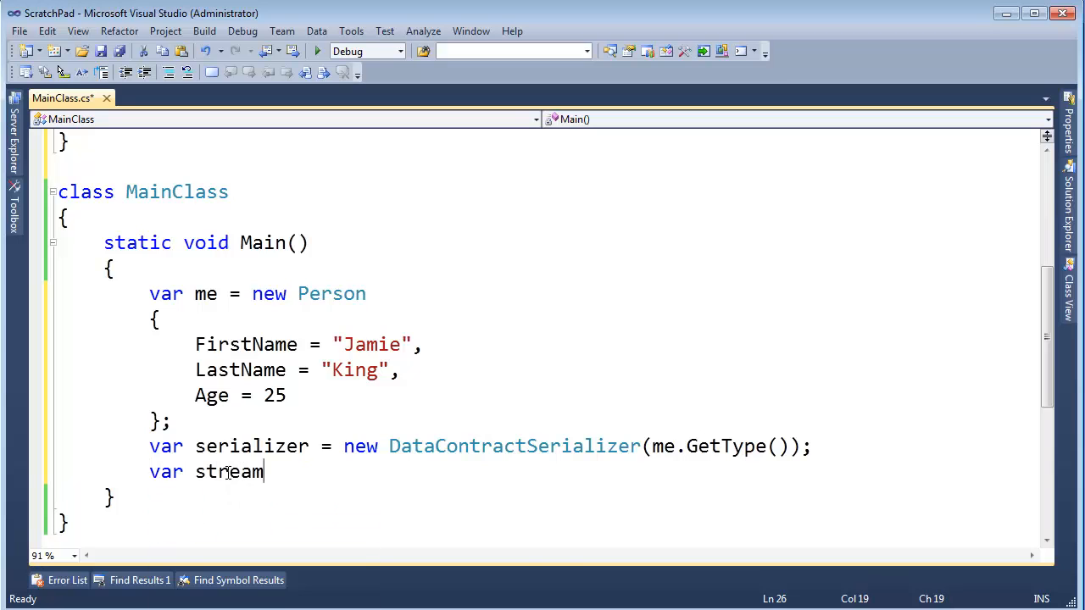
type("= new memeo")
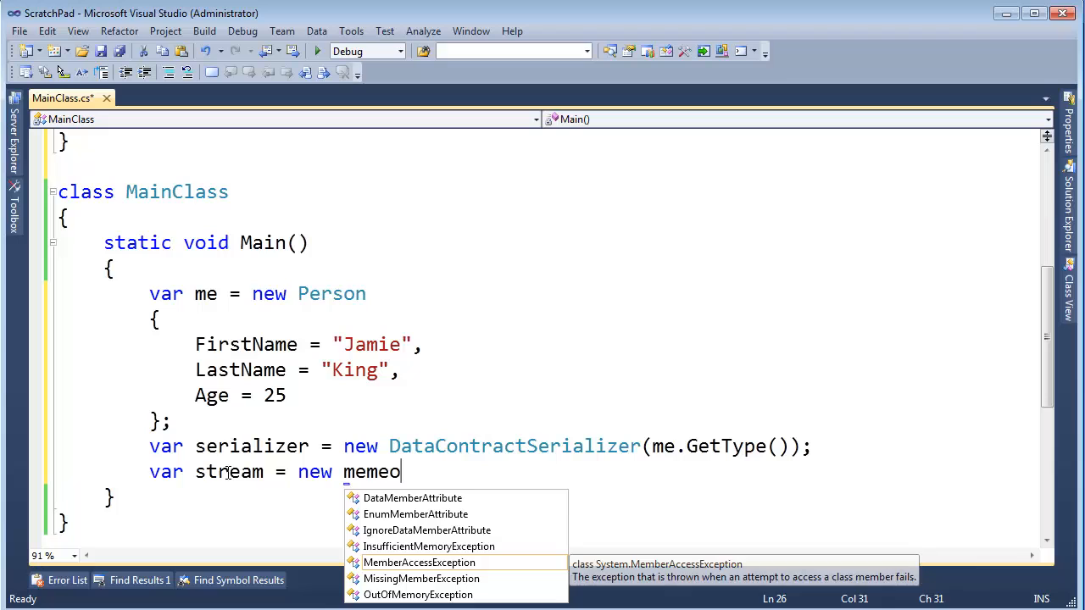
type("MemoryStream")
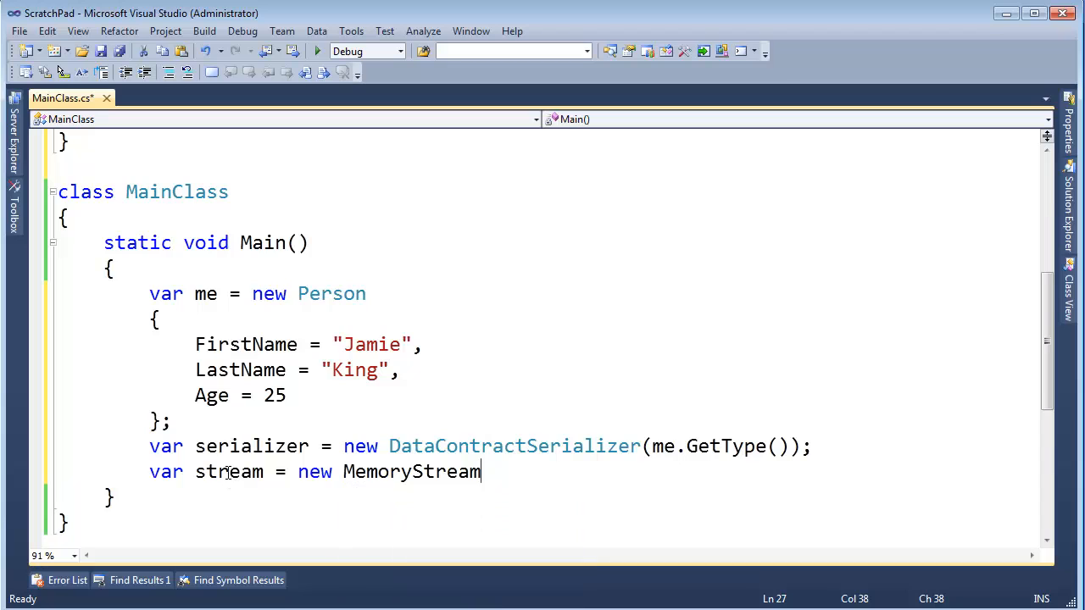
type("();")
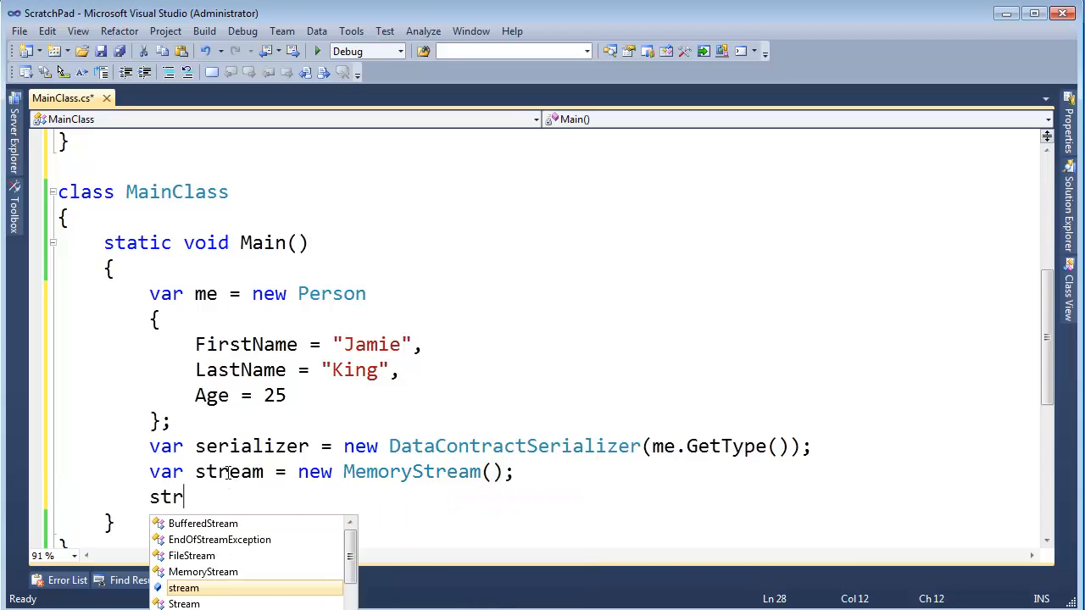
Start typing serializer.WriteObject(stream, on the next line.
type("eam.write")
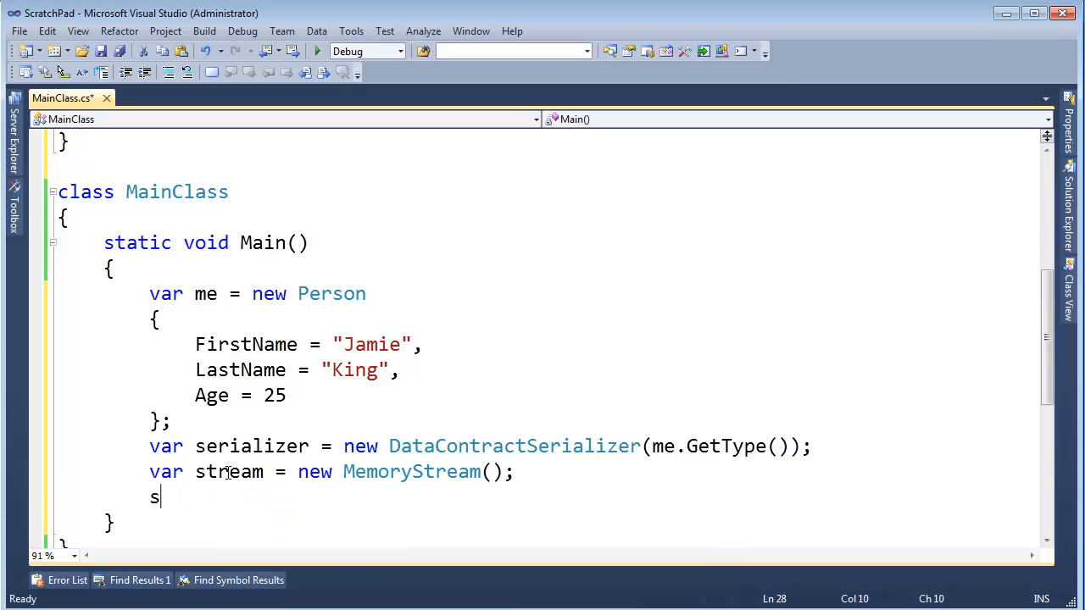
type("erializer.writeObject(")
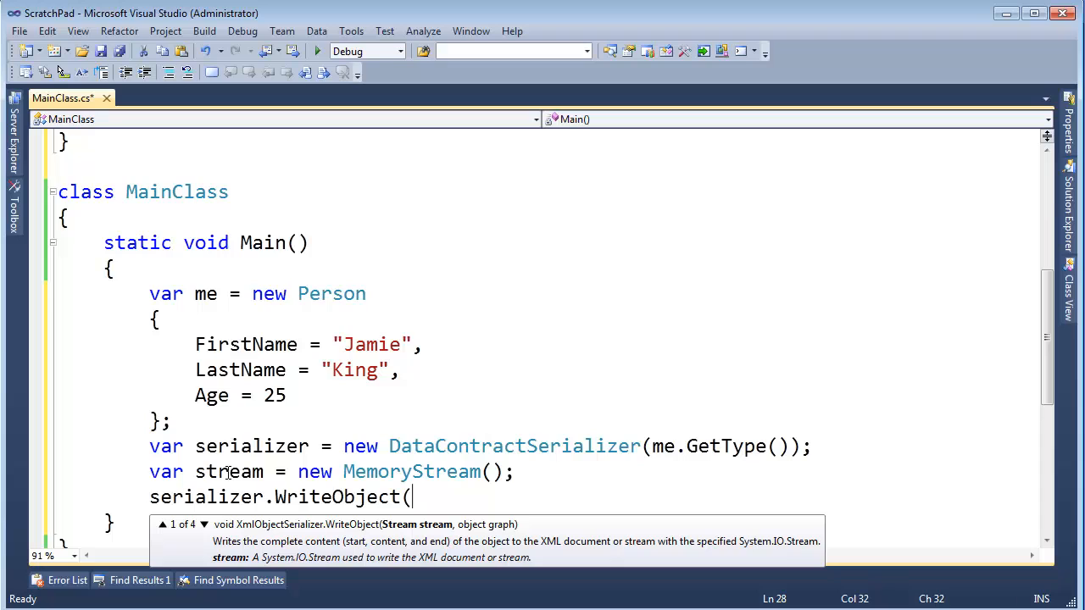
type("stream")
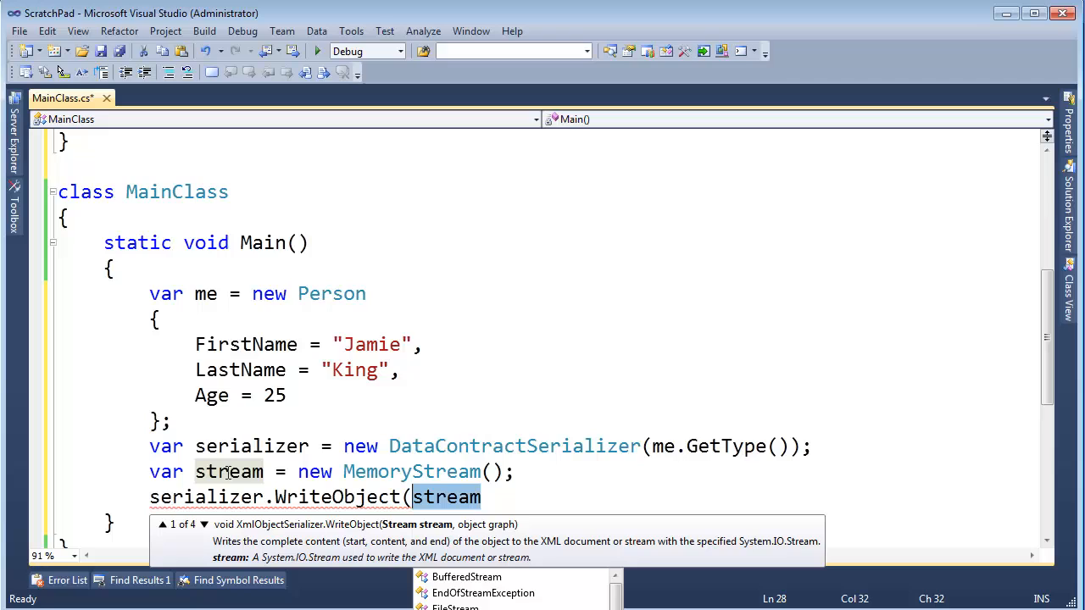
type(",")
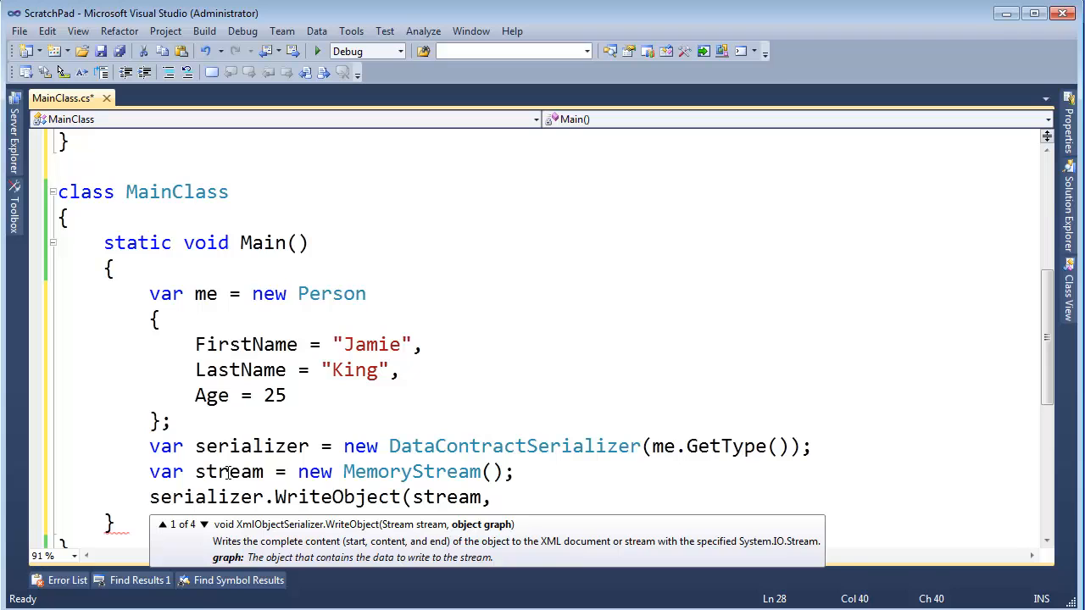
mouse_move(498, 538)
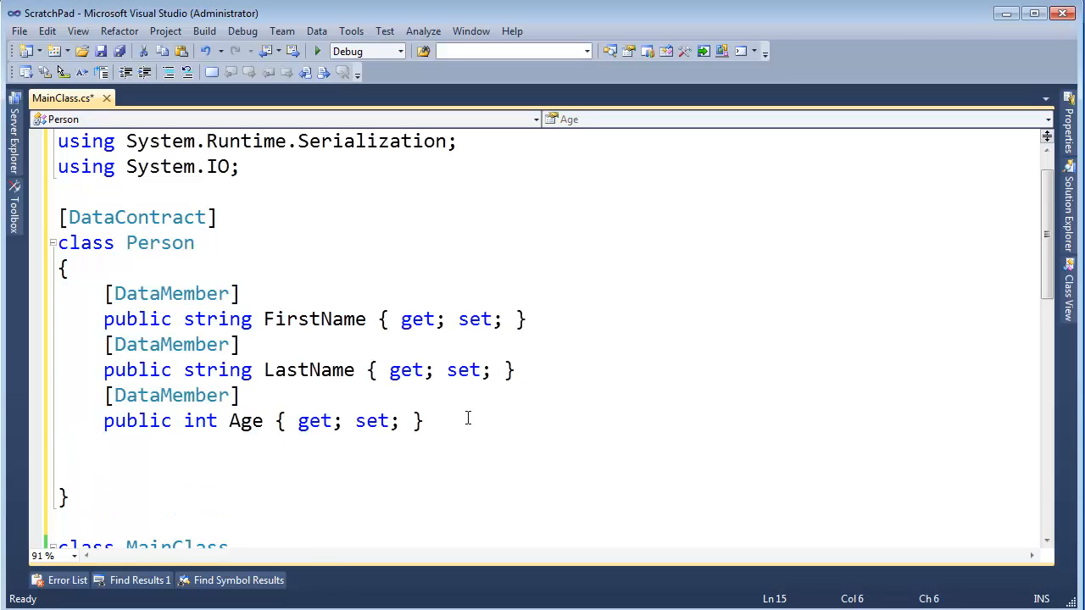
type("House")
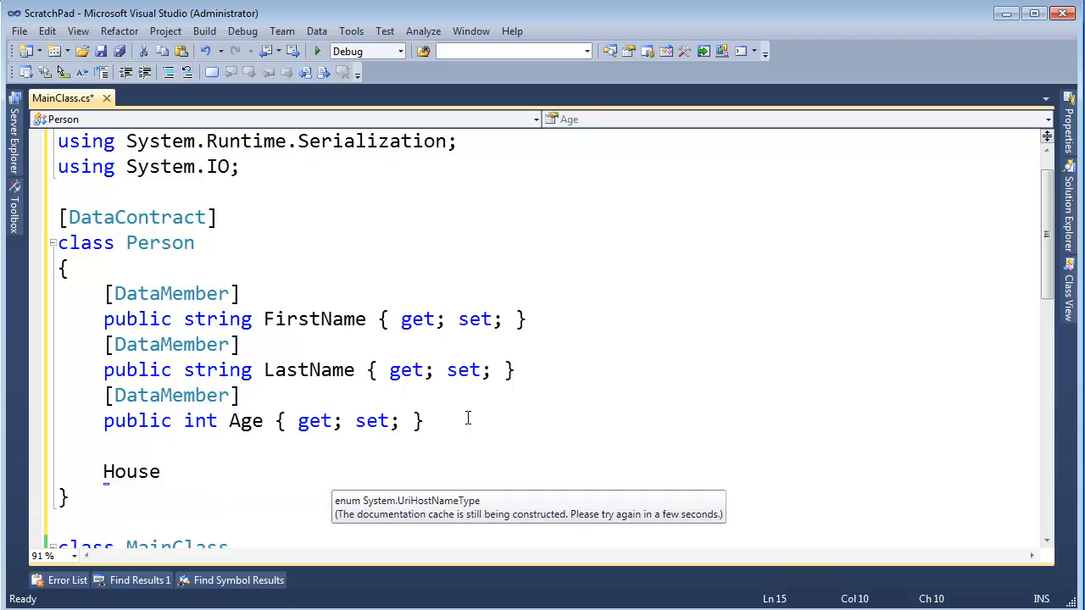
type("myhouse")
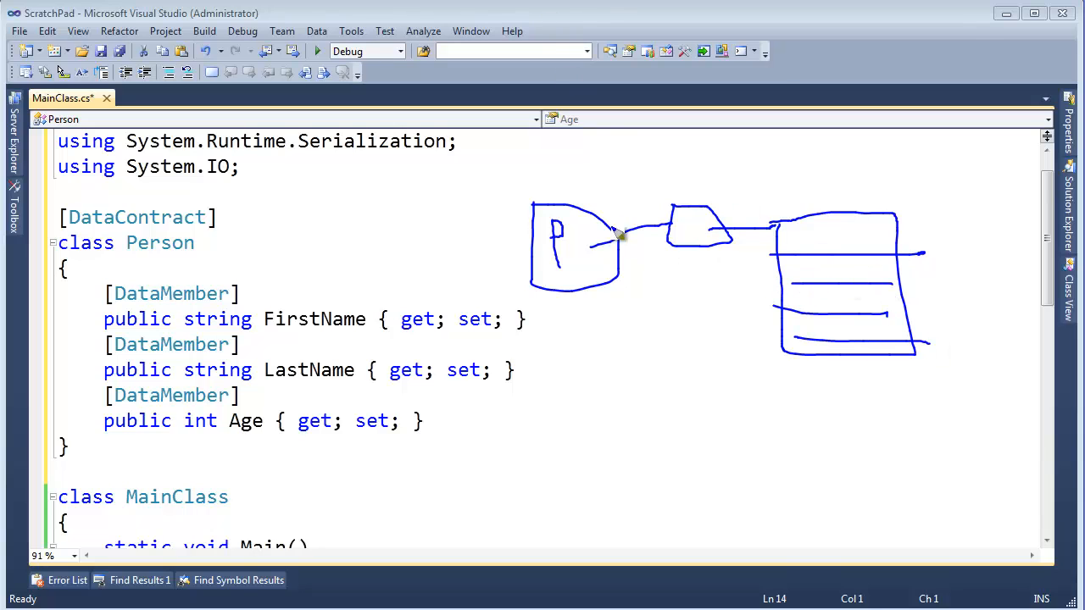
left_click_drag(610, 280, 716, 423)
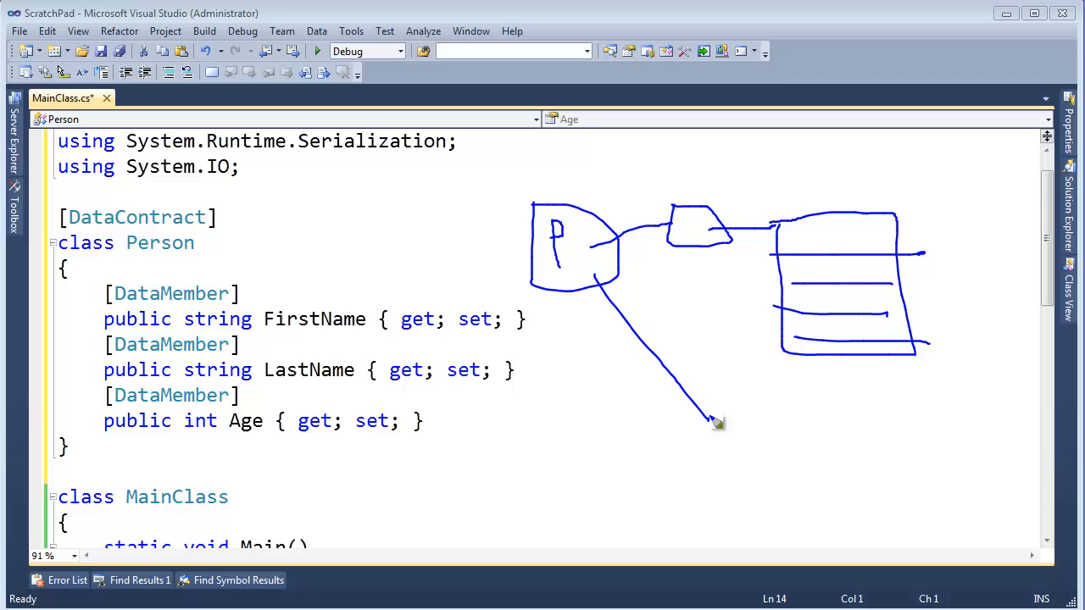
left_click_drag(720, 424, 830, 440)
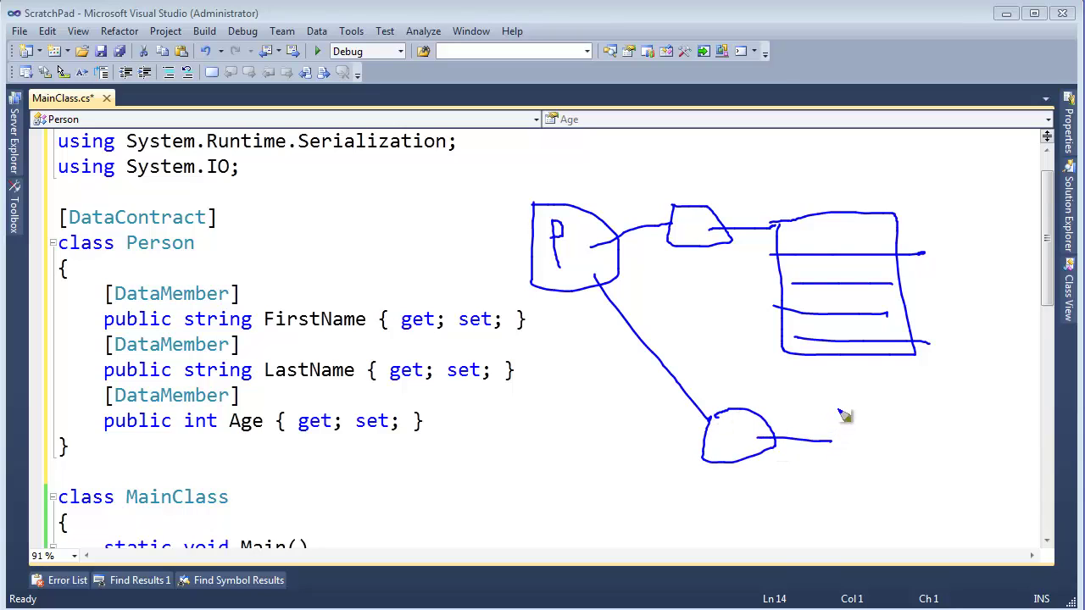
left_click_drag(830, 415, 906, 509)
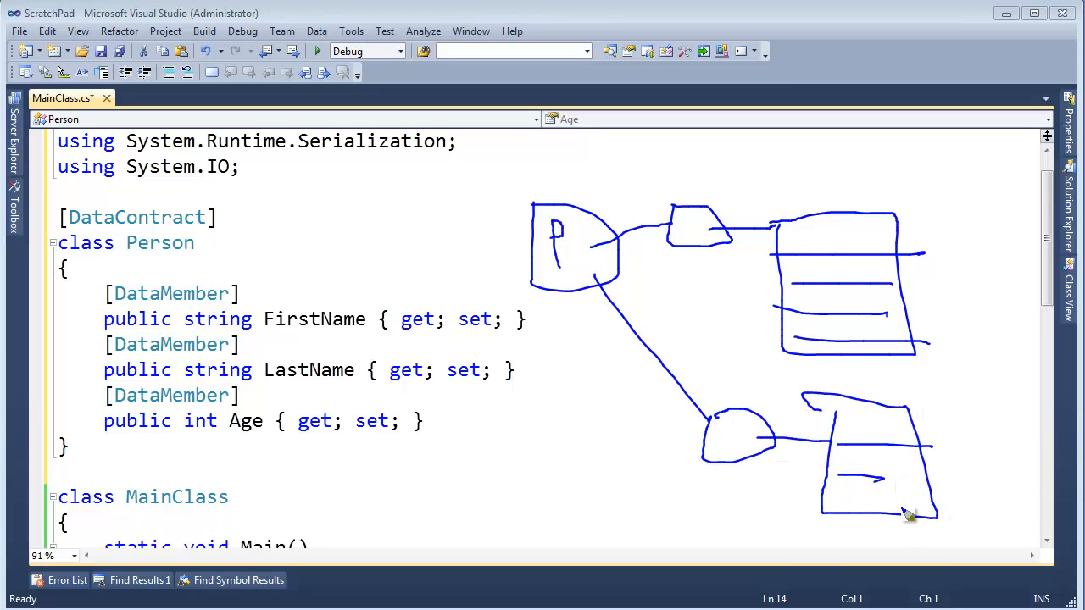
left_click_drag(847, 508, 957, 491)
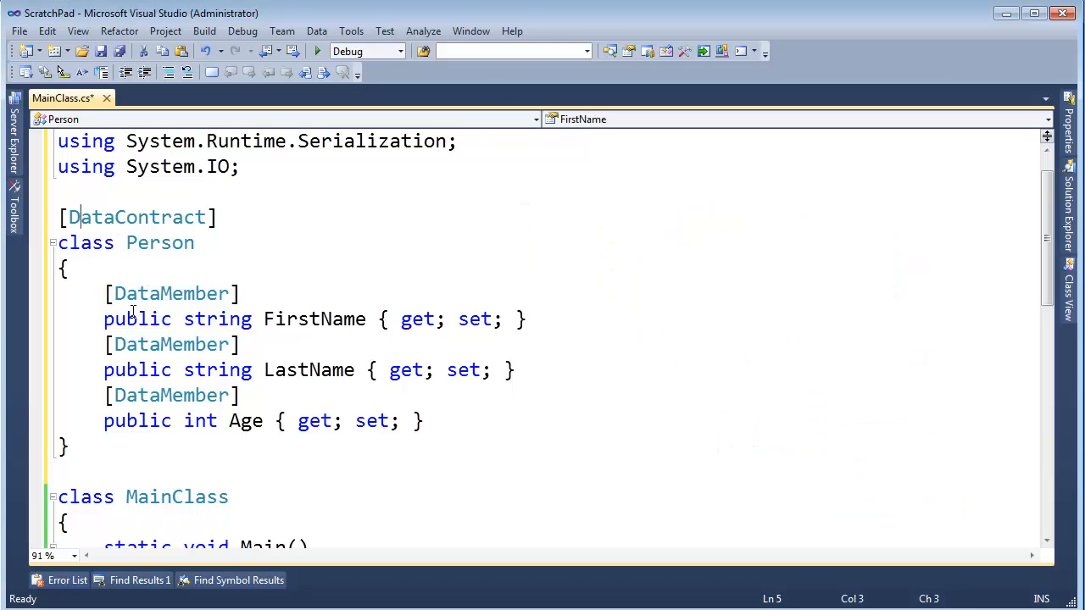
Complete the call as serializer.WriteObject(stream, me);.
scroll("down", 3)
type("serializer.WriteObject(stream,")
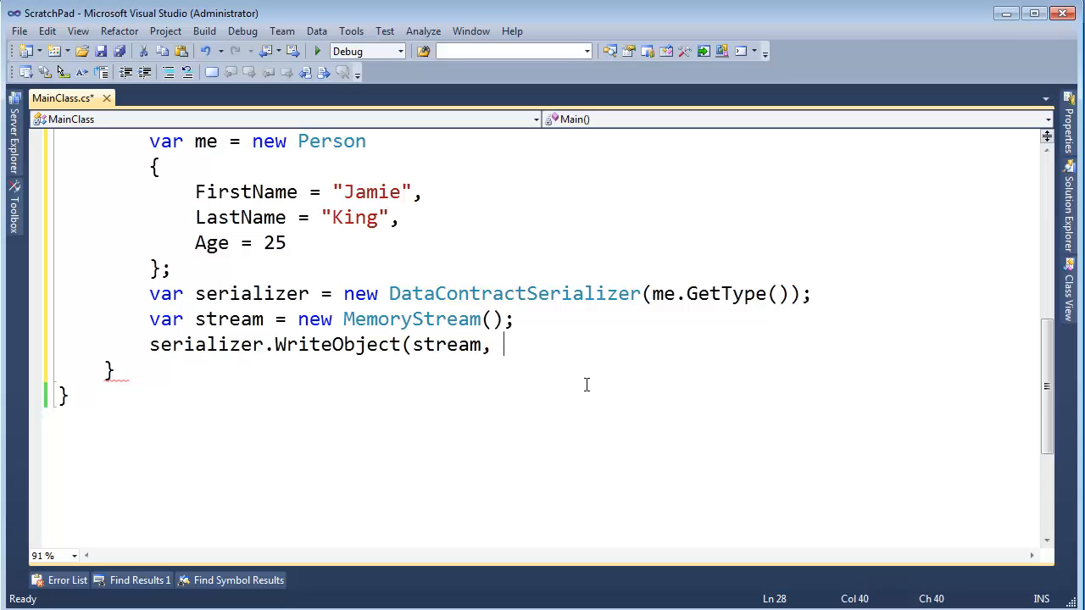
type("me);")
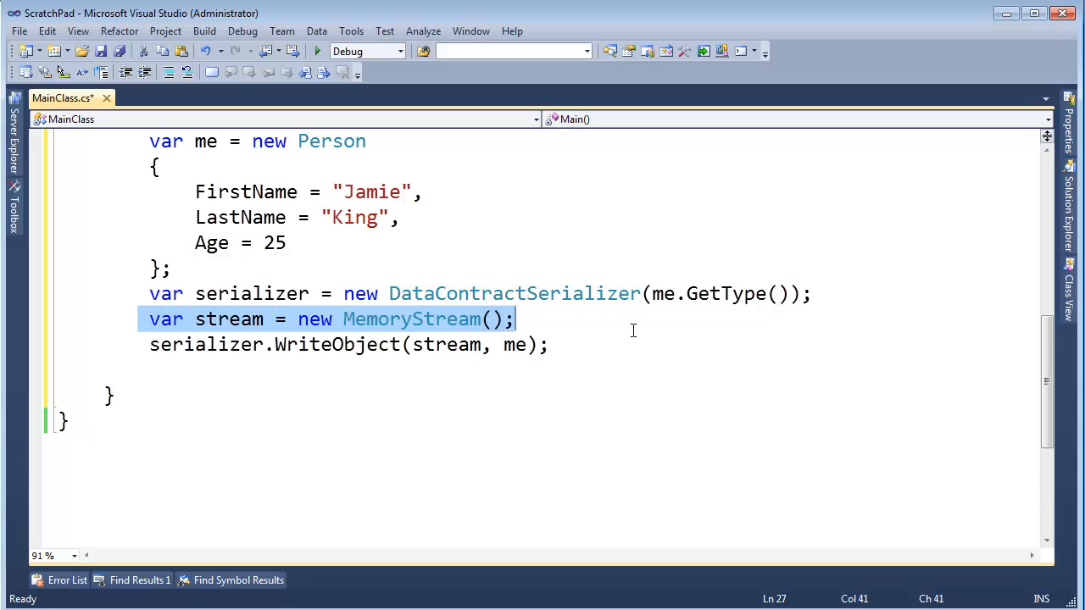
double_click(229, 320)
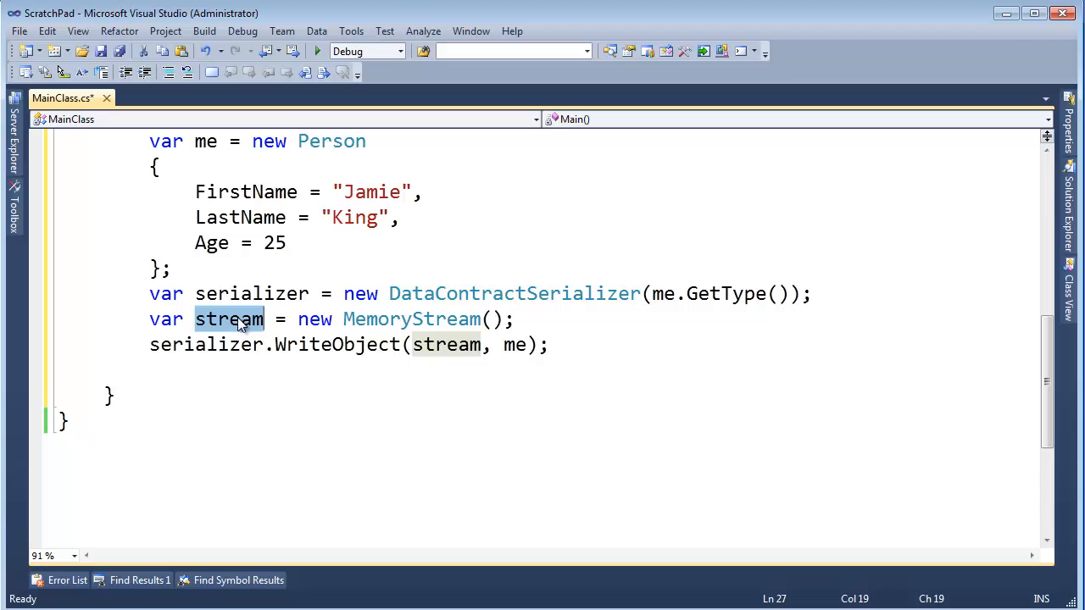
Rewind the stream with stream.Seek(0, SeekOrigin.Begin).
type("strea")
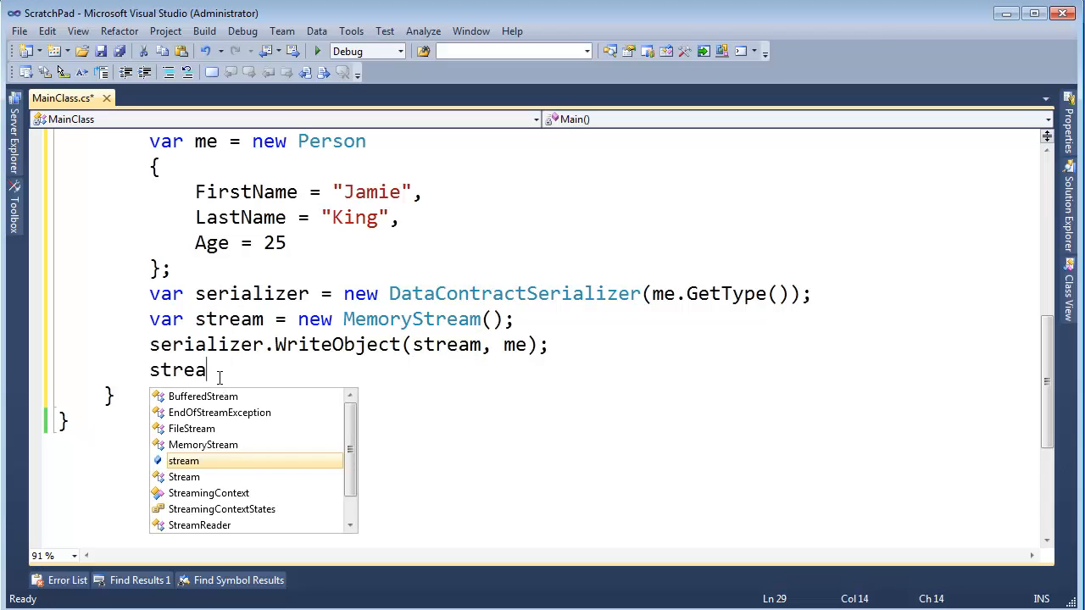
type("m.")
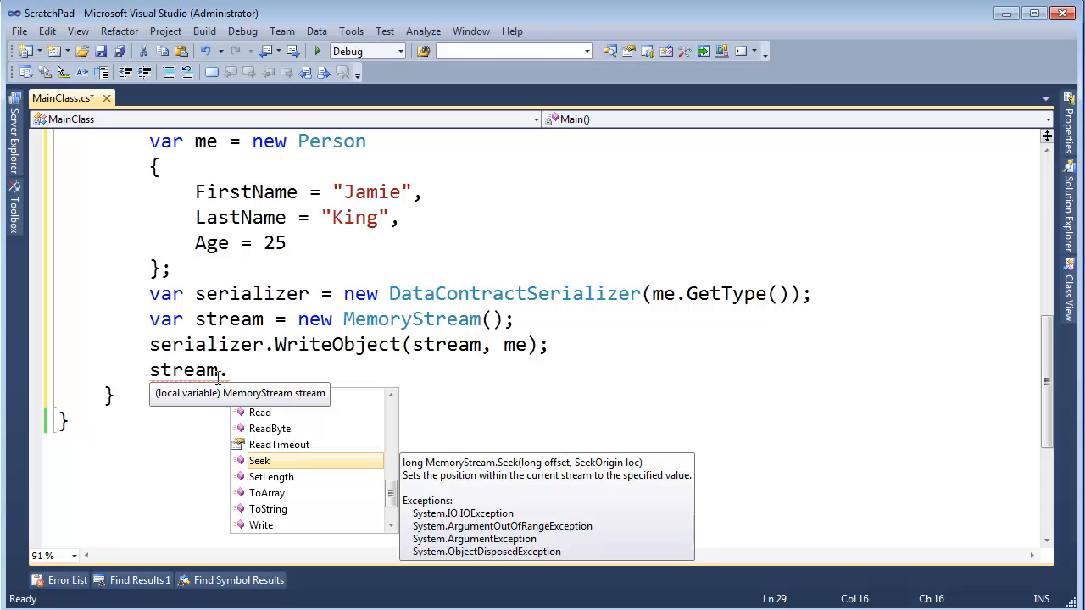
type("Seek(")
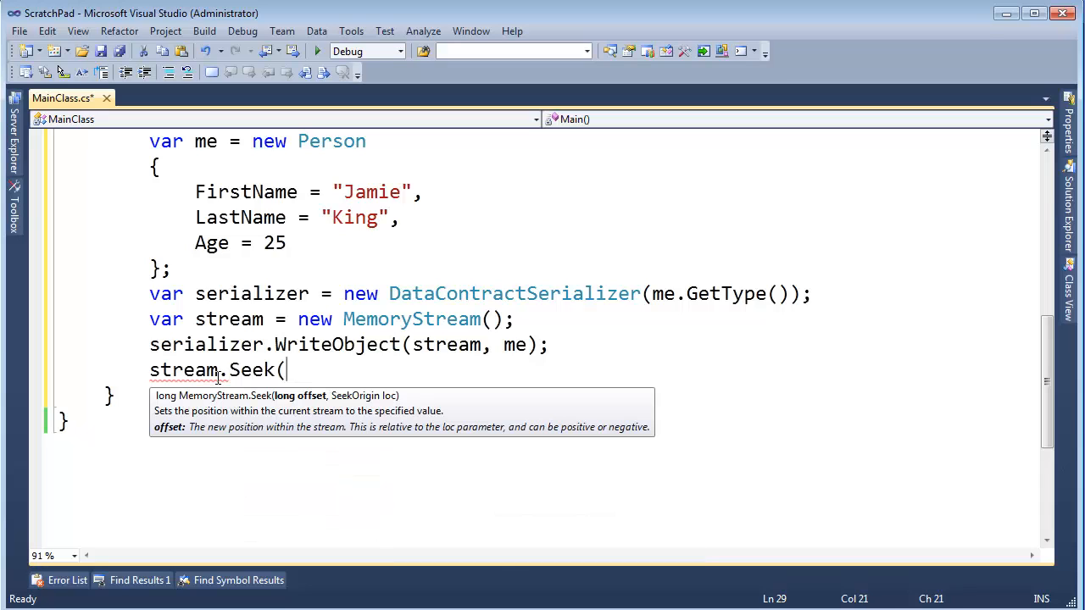
type("0, SeekOrigin.Begin);")
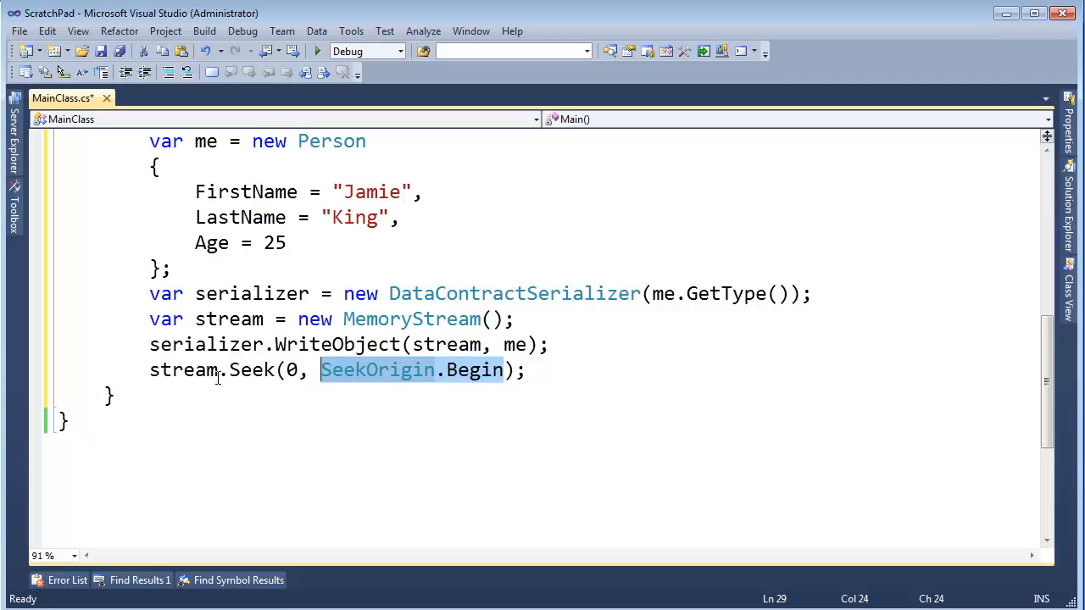
Rename the stream variable to someRam and update all its references.
left_click(525, 369)
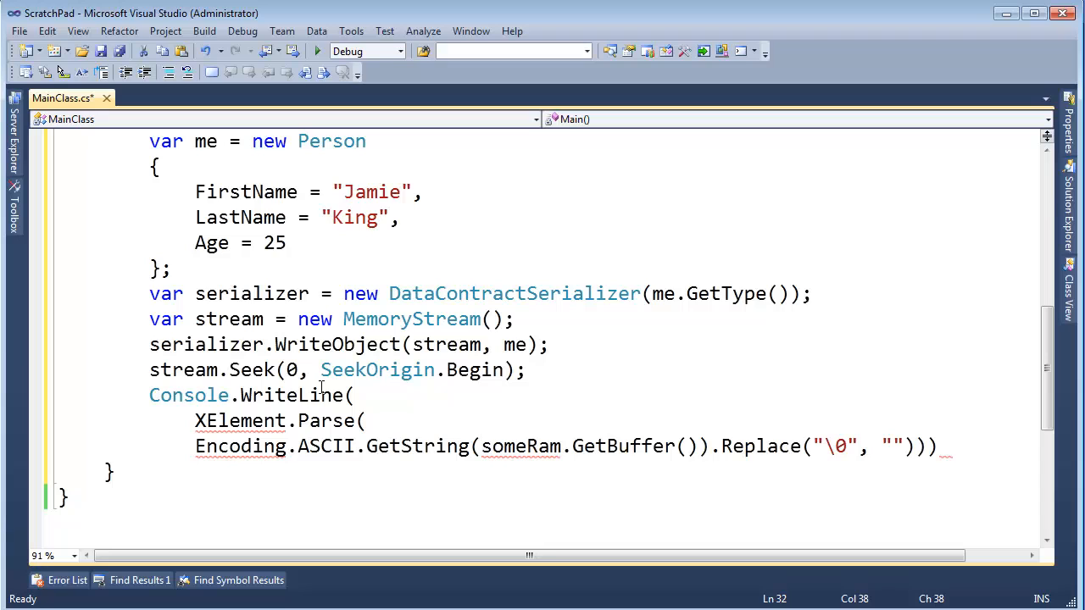
left_click(244, 319)
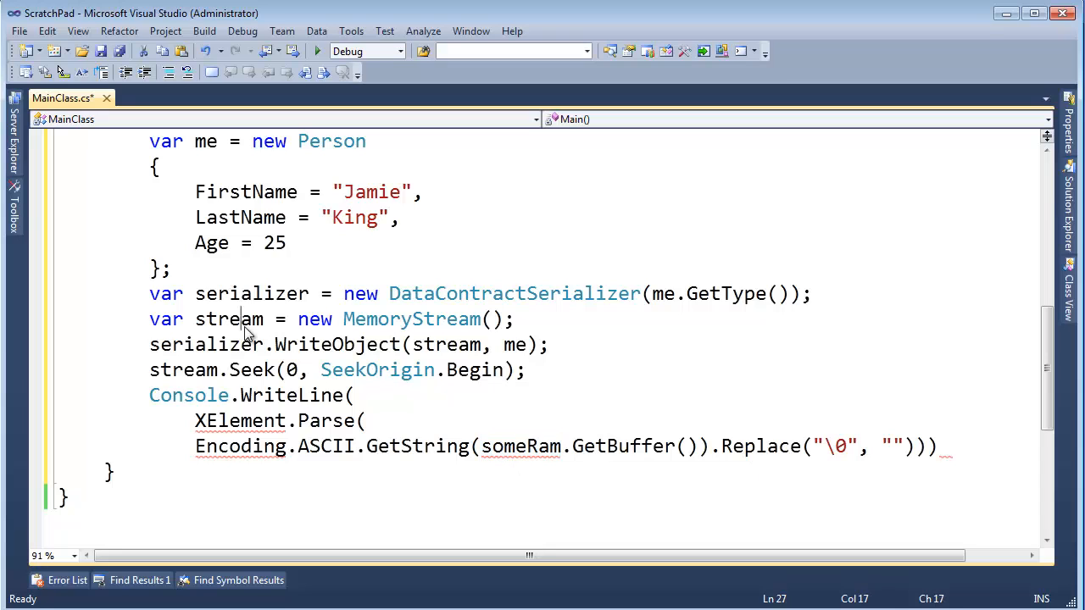
type("stream")
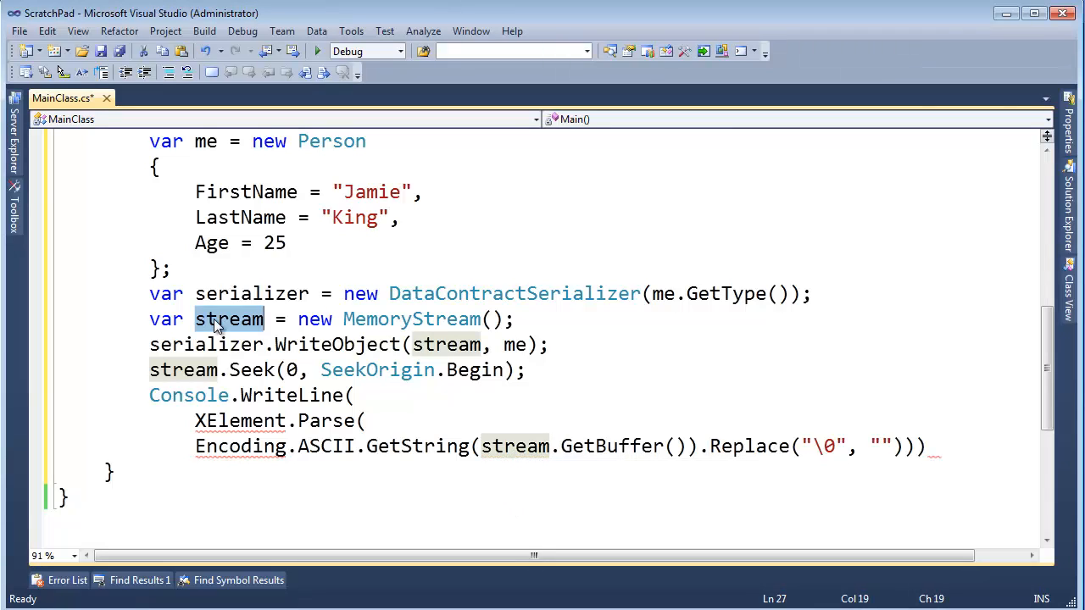
type("som")
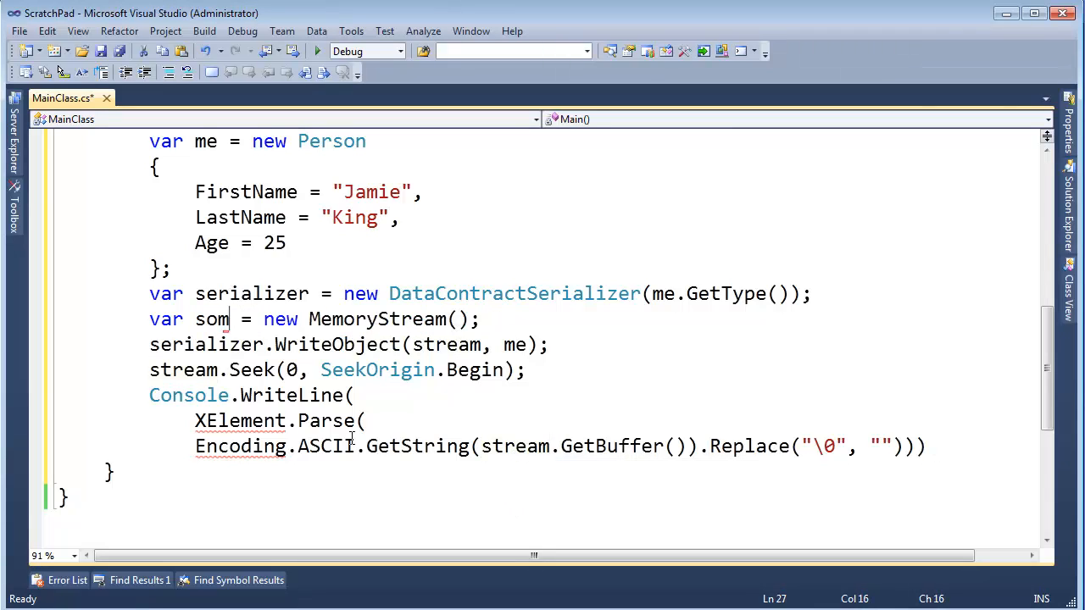
type("eRam")
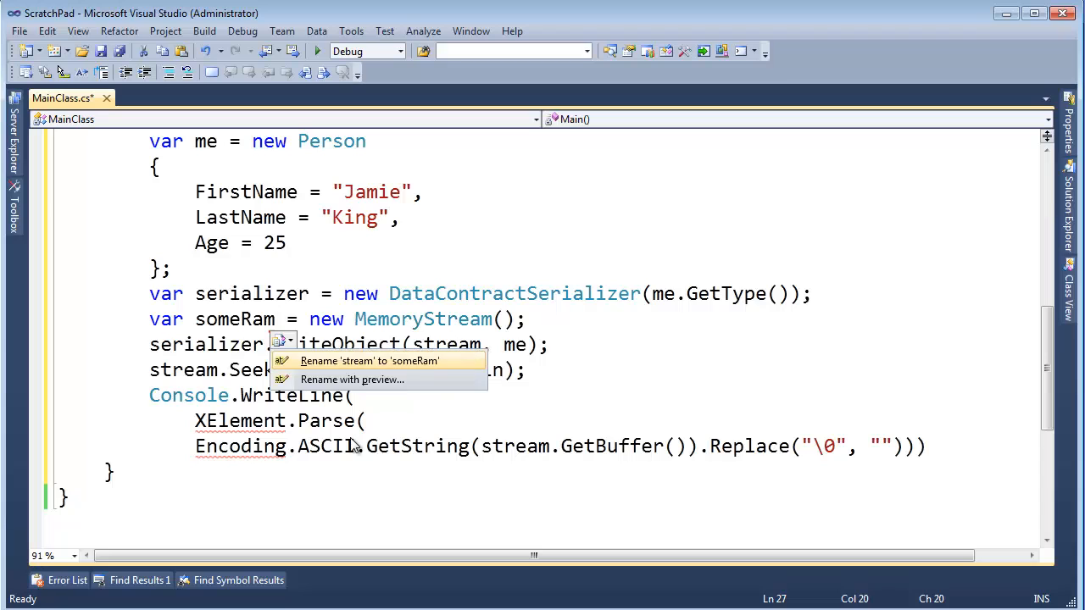
left_click(370, 360)
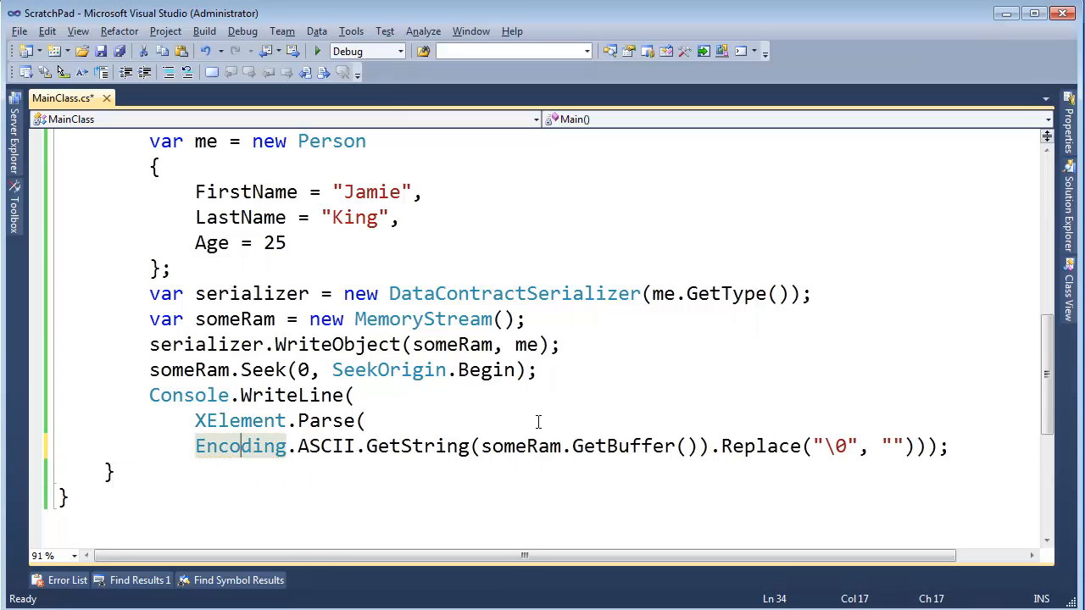
double_click(514, 446)
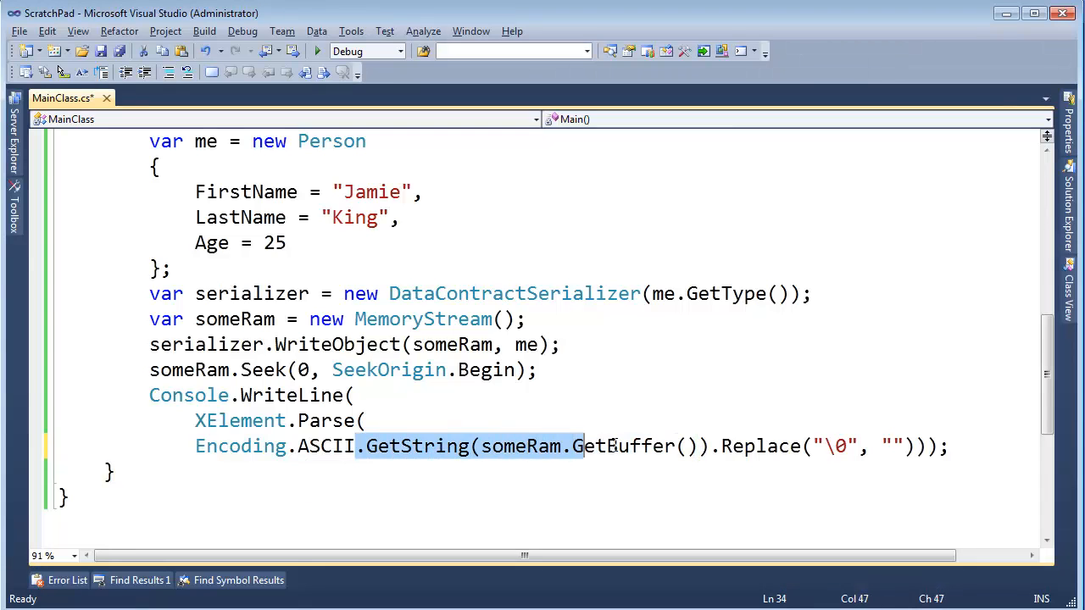
left_click(389, 445)
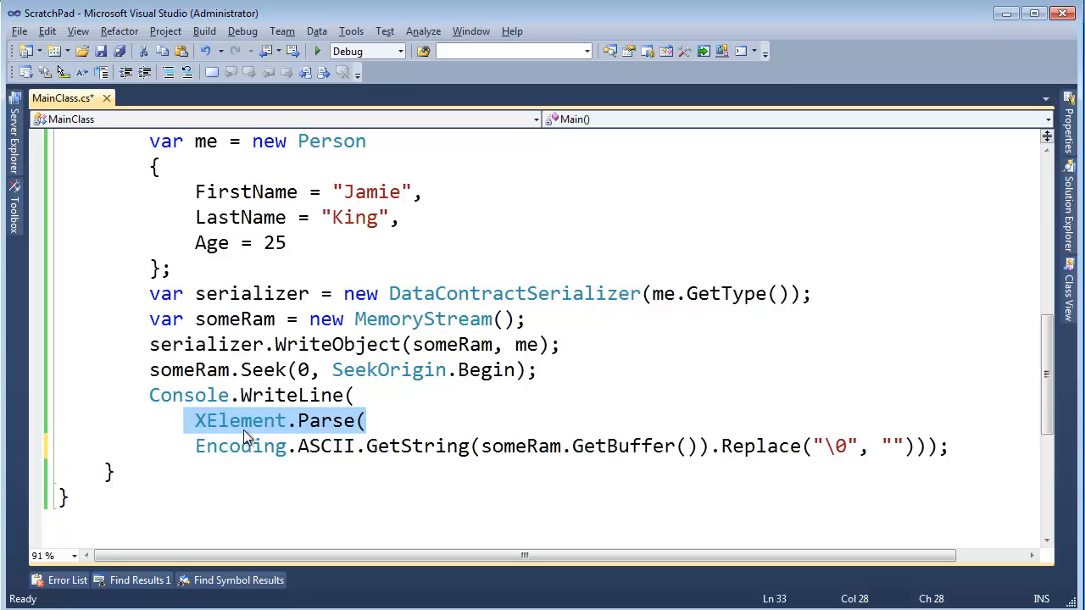
double_click(240, 420)
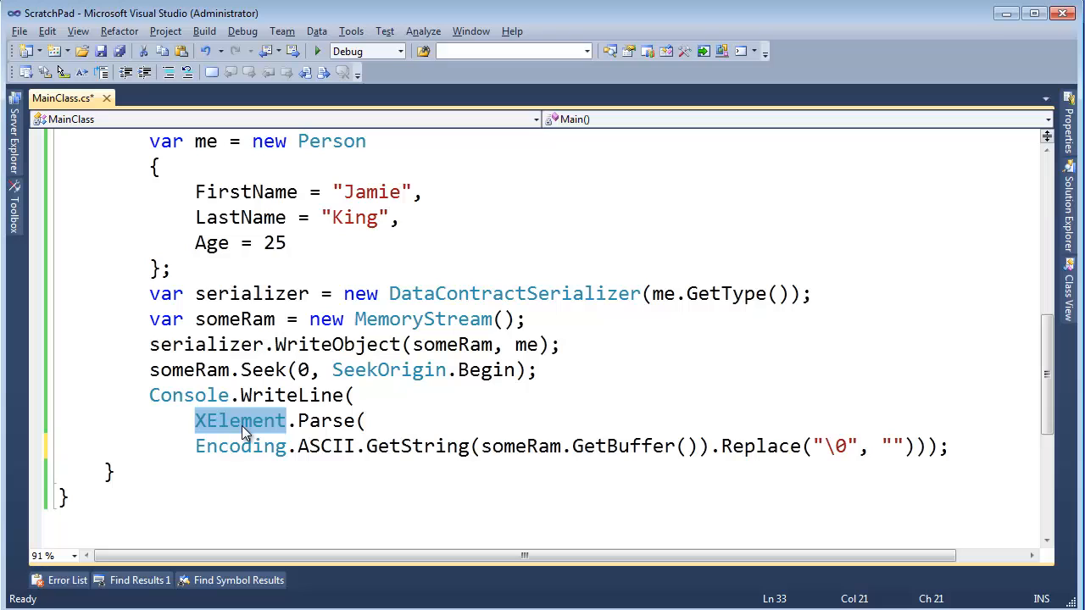
left_click(364, 420)
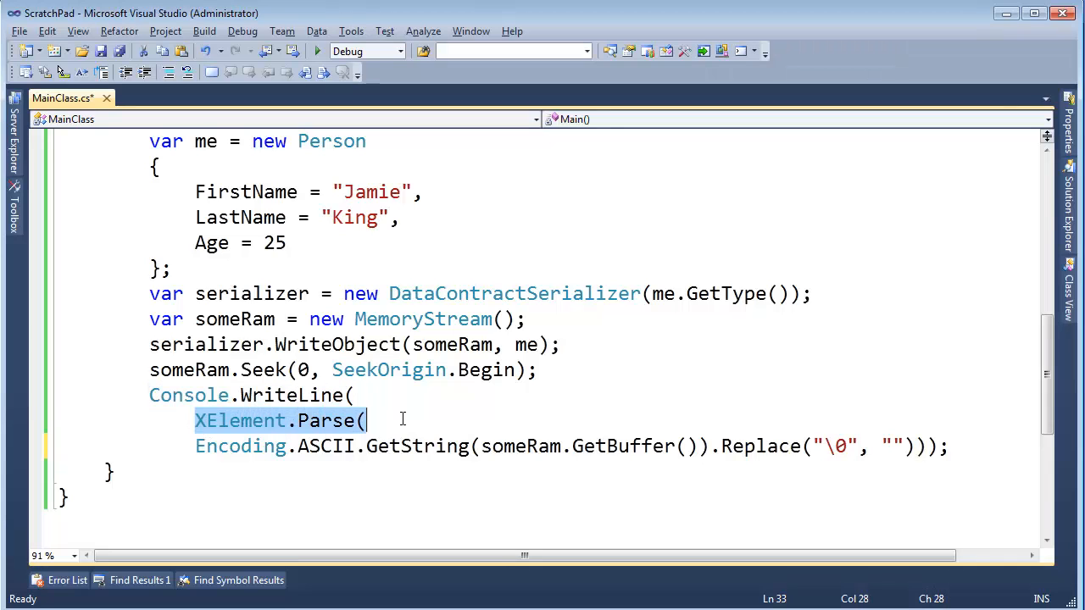
left_click(403, 425)
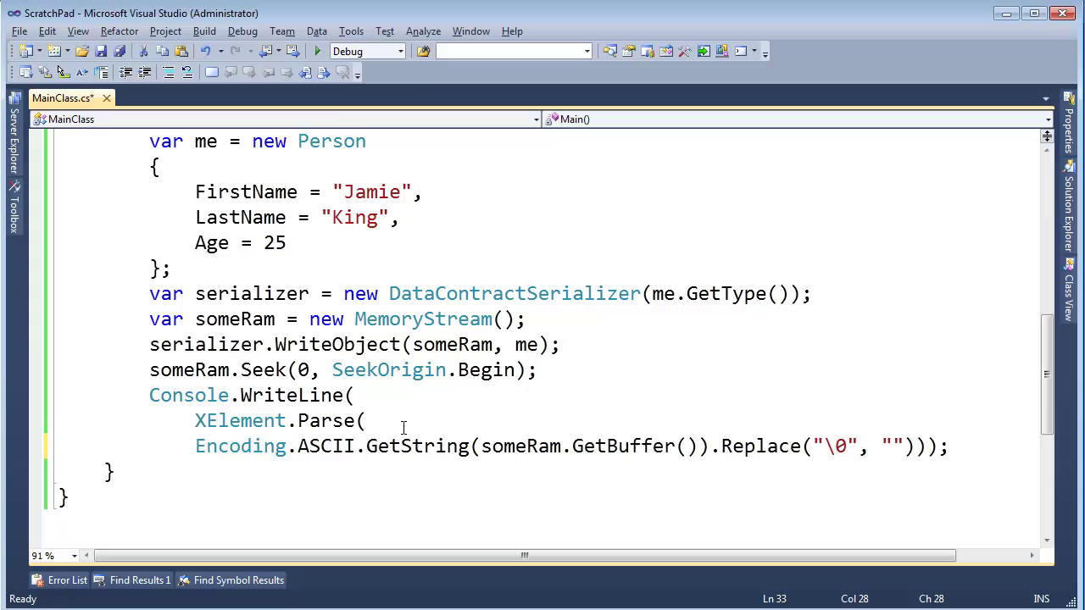
Run the program to show Person as XML with Age 25, FirstName and LastName.
key("F5")
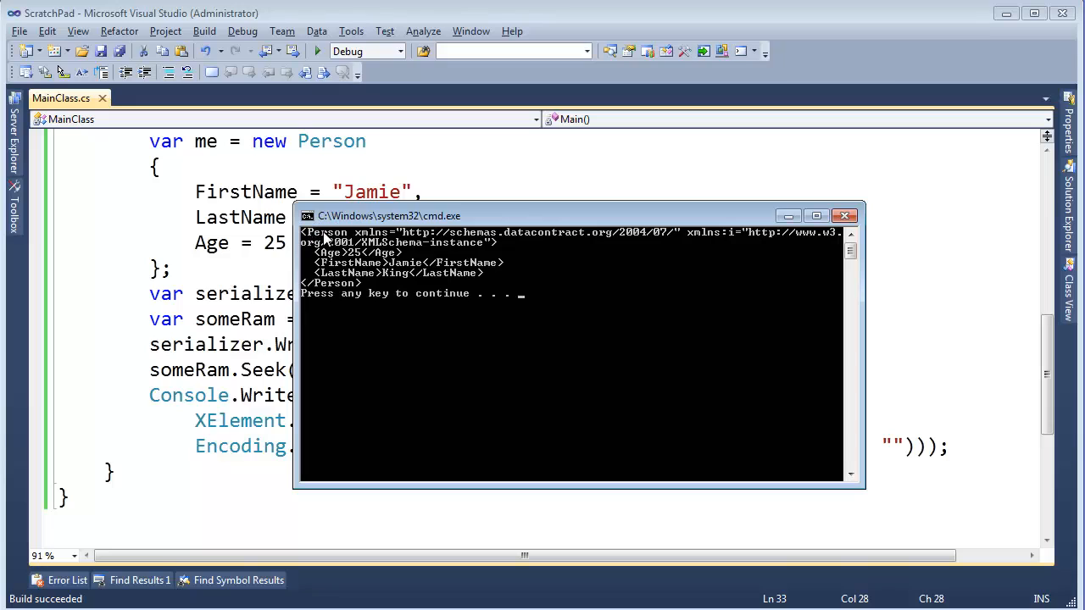
mouse_move(335, 303)
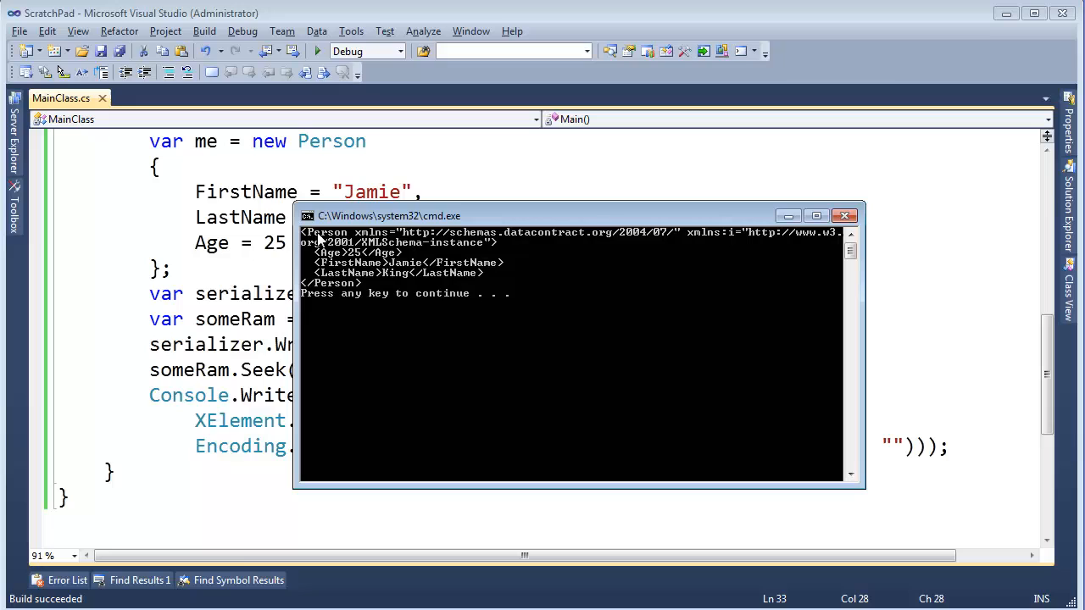
mouse_move(347, 262)
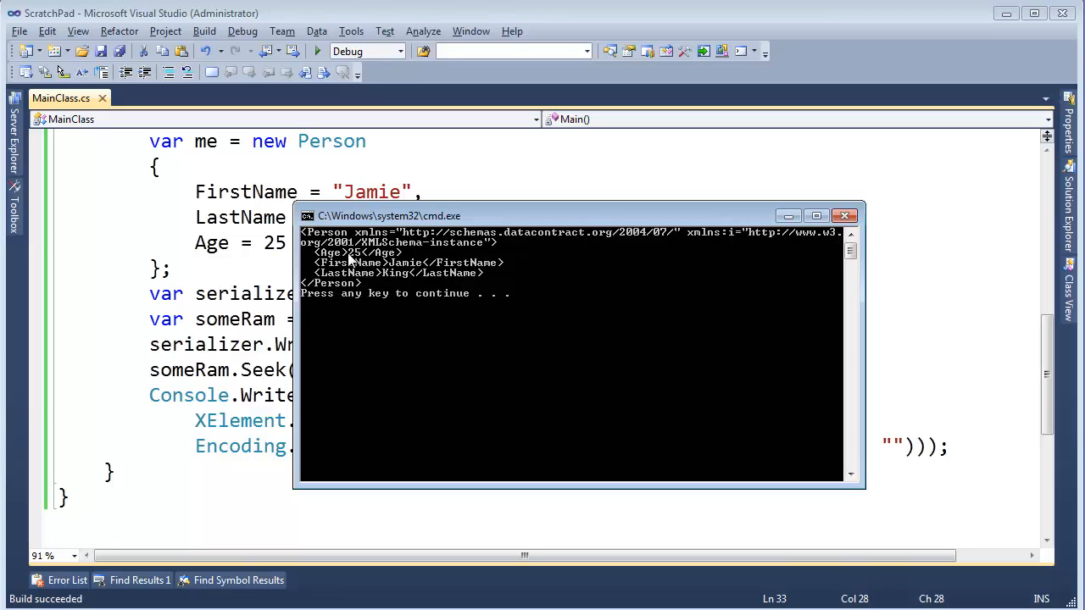
mouse_move(349, 243)
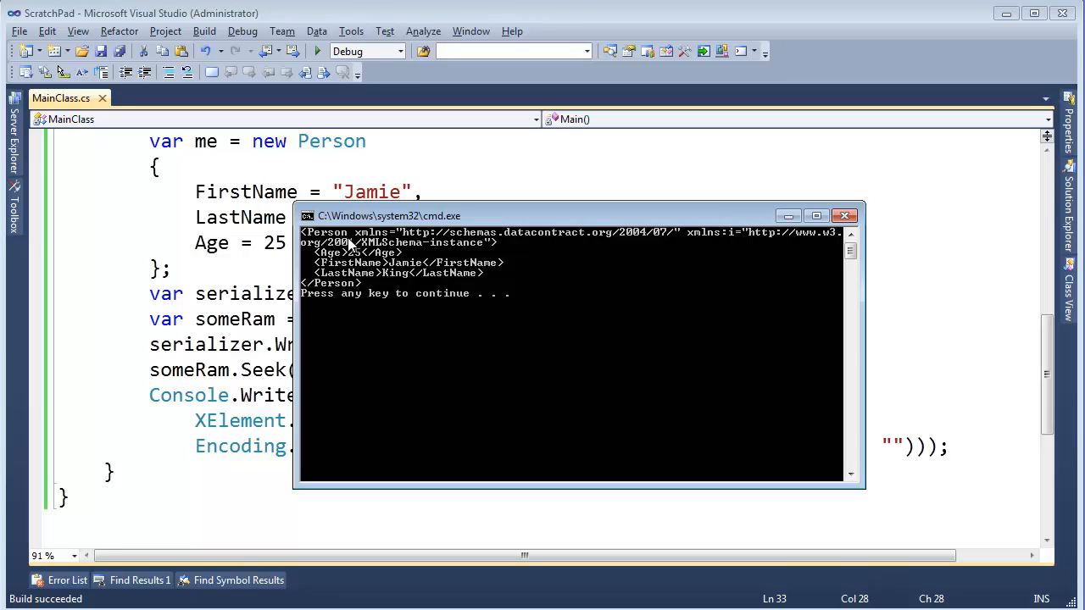
mouse_move(329, 245)
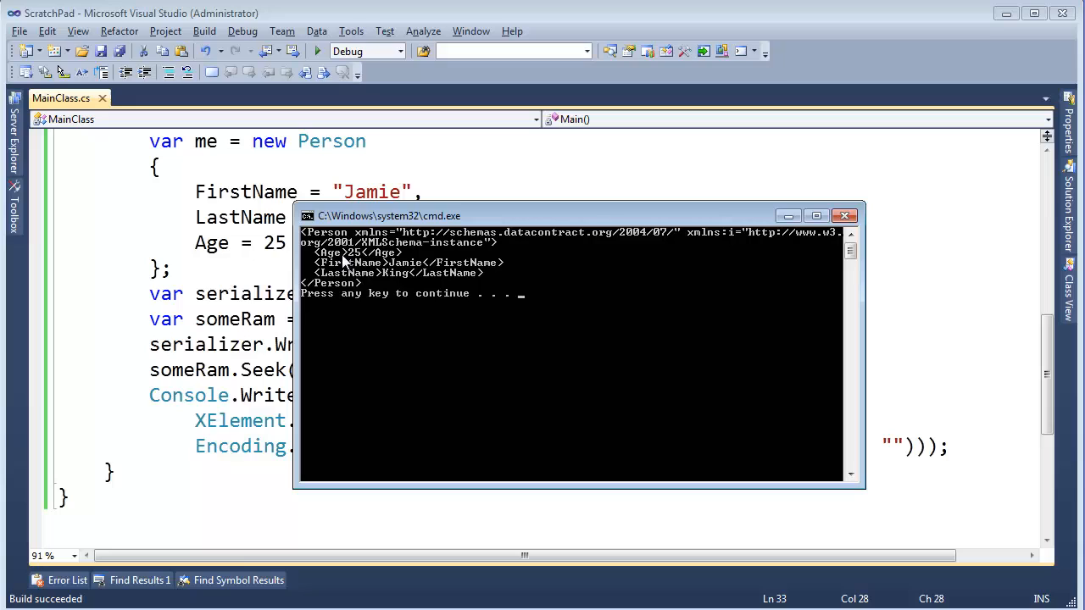
mouse_move(376, 283)
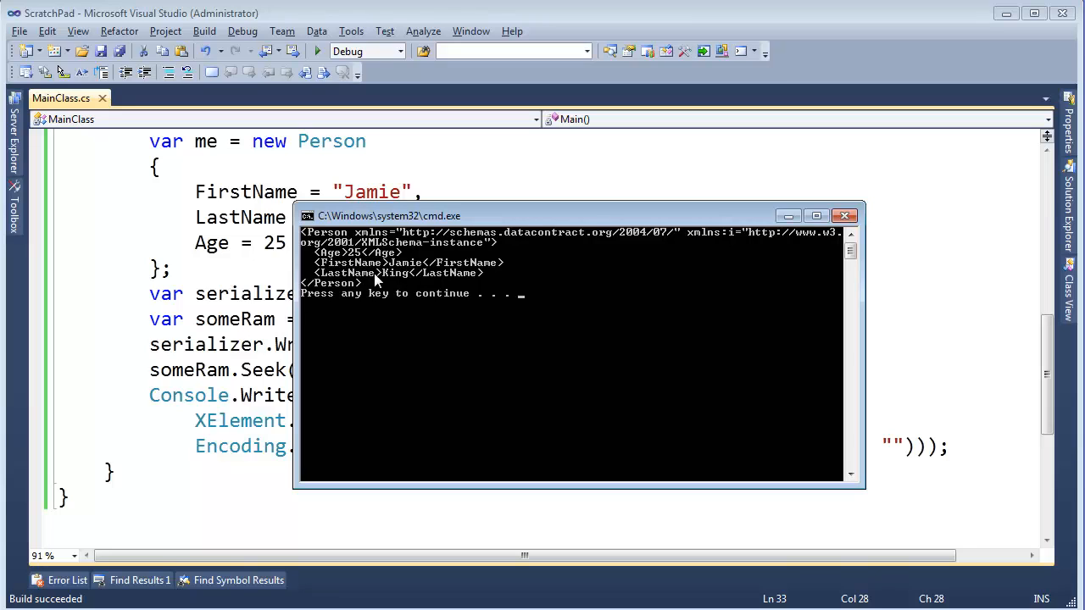
mouse_move(345, 294)
type("[DataMember]")
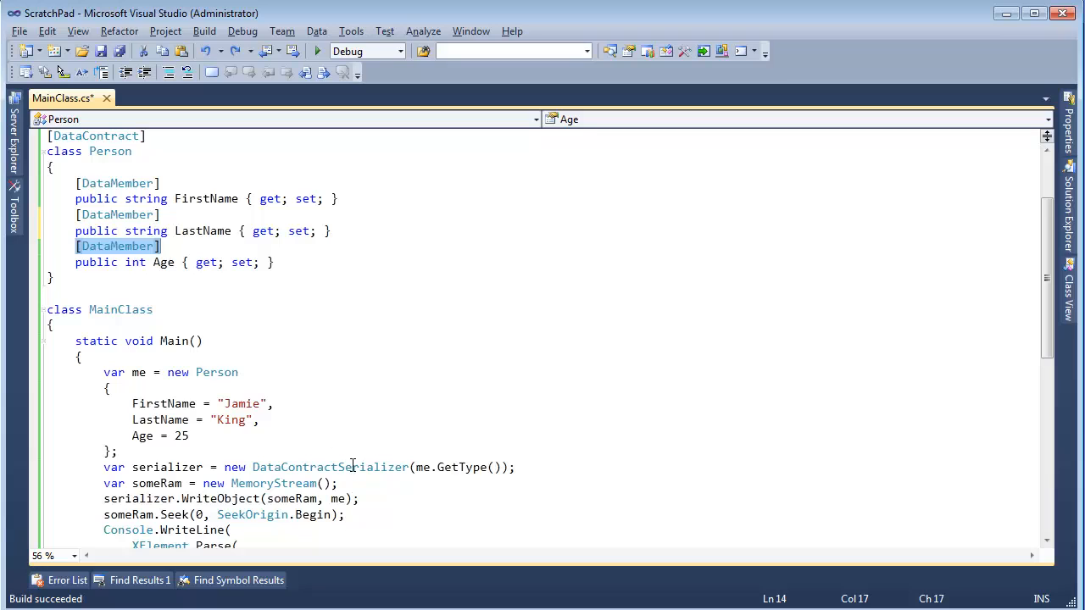
Remove LastName's [DataMember] and rename Age's data member to Weight.
double_click(330, 467)
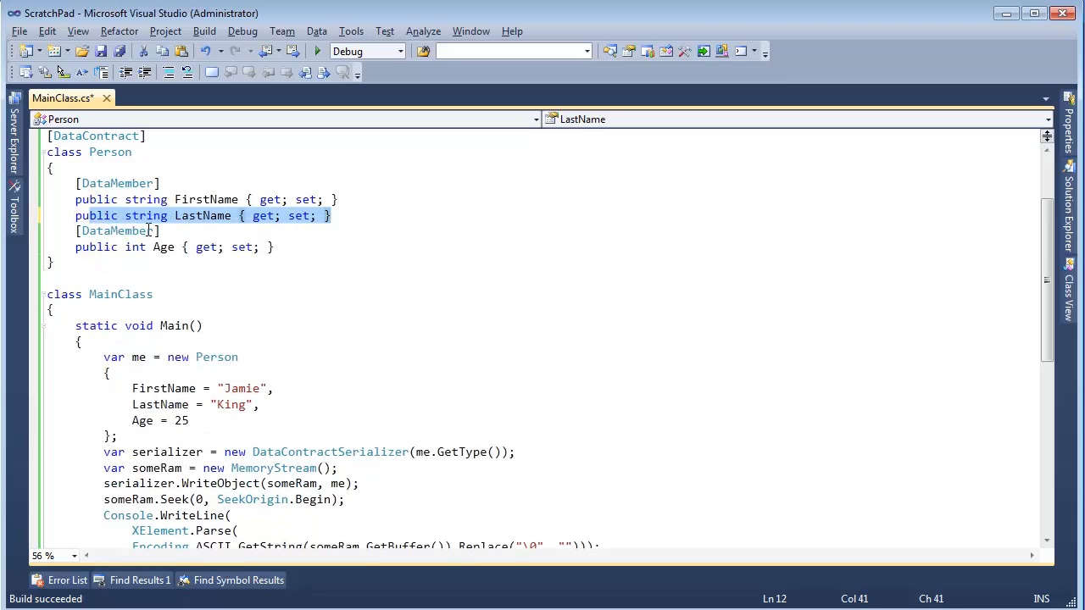
type("(")
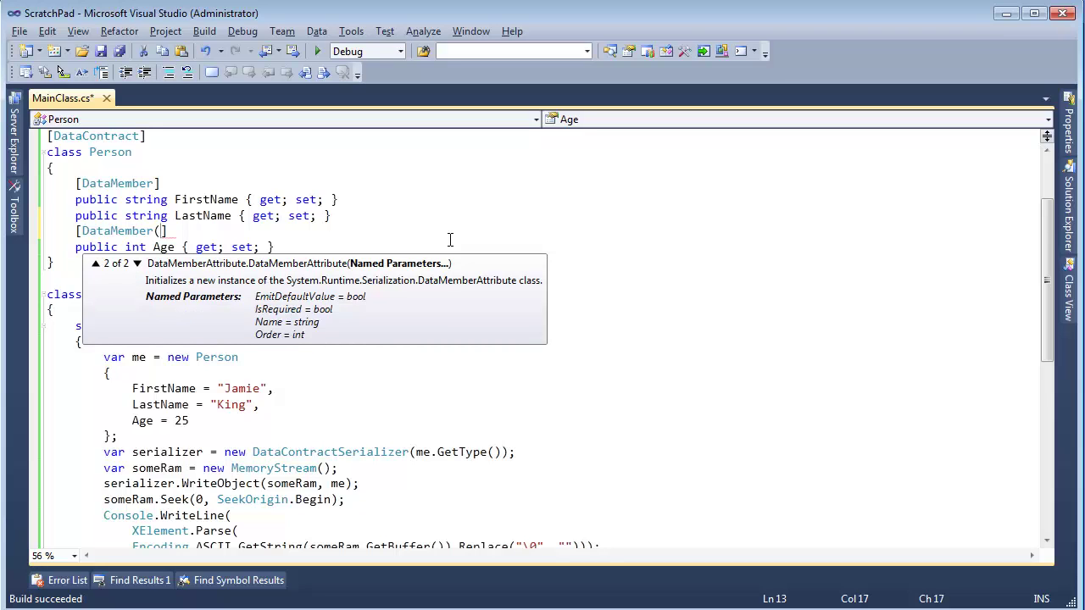
type("Name")
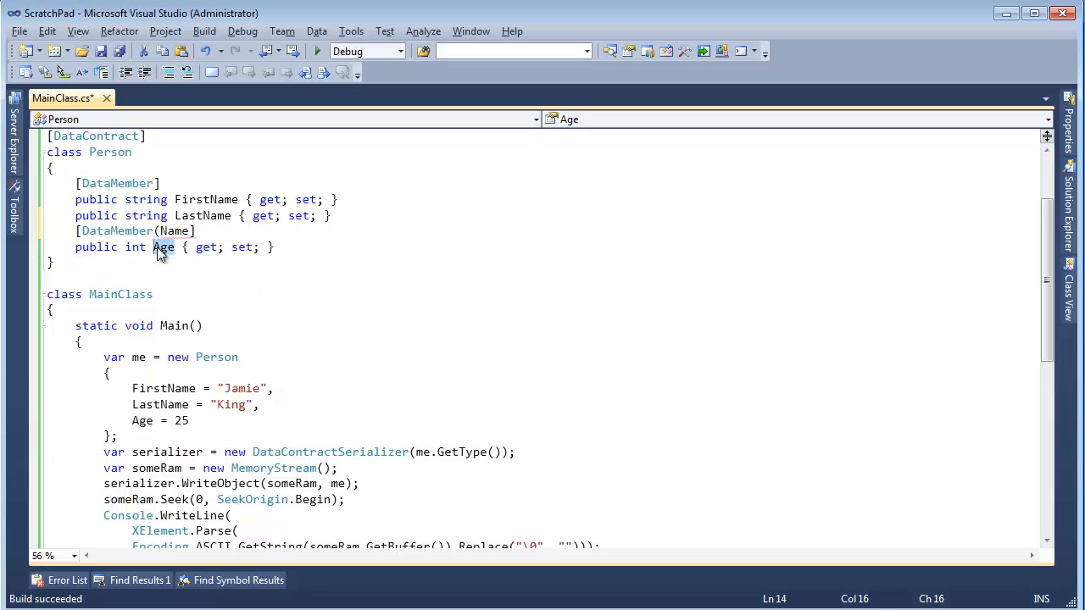
type("(")
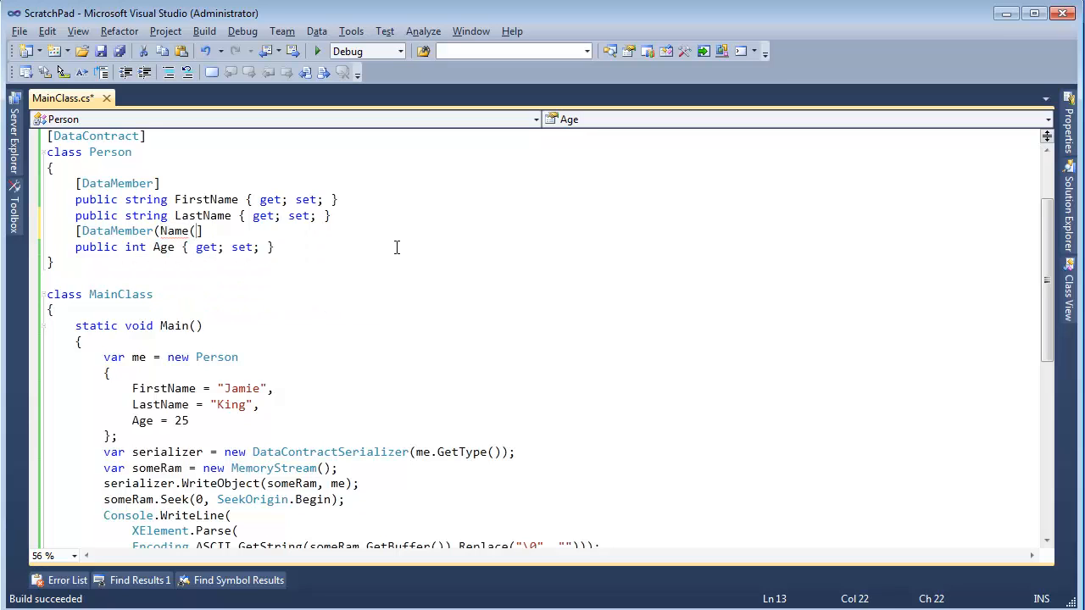
type("= Wi")
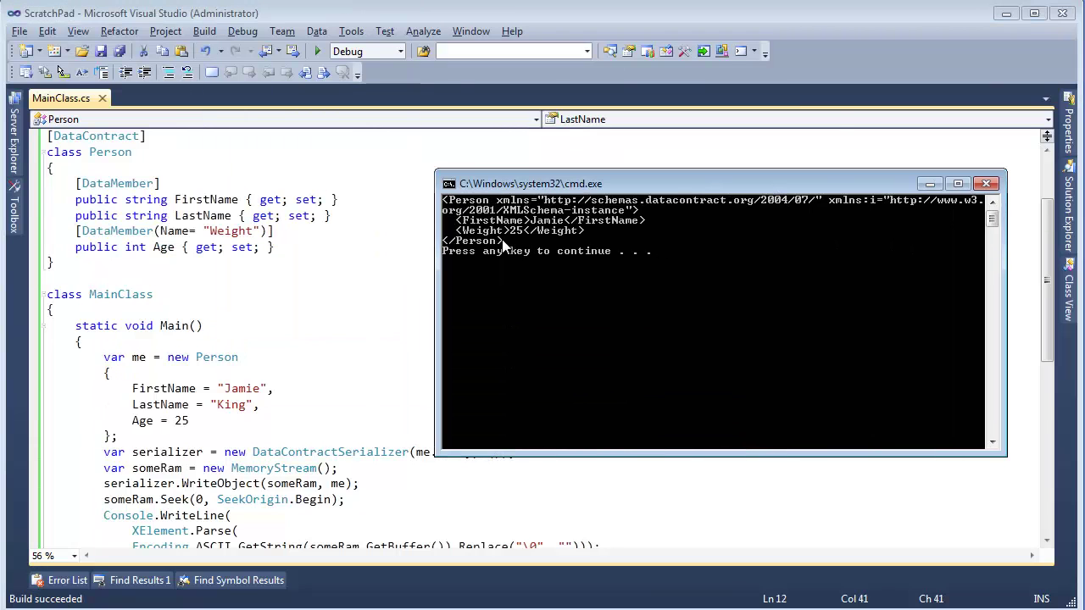
mouse_move(520, 238)
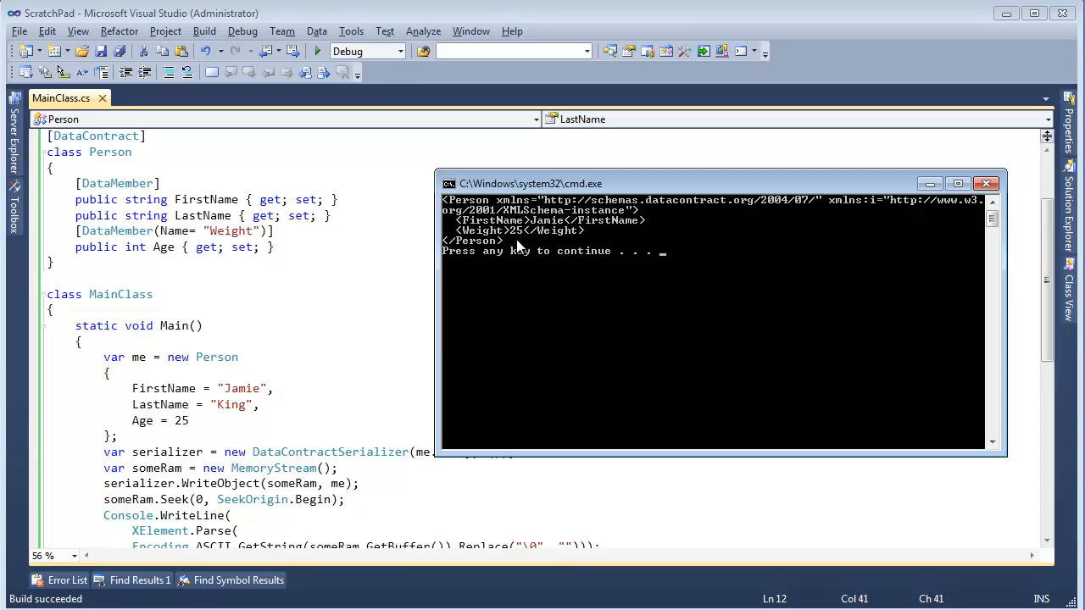
mouse_move(525, 240)
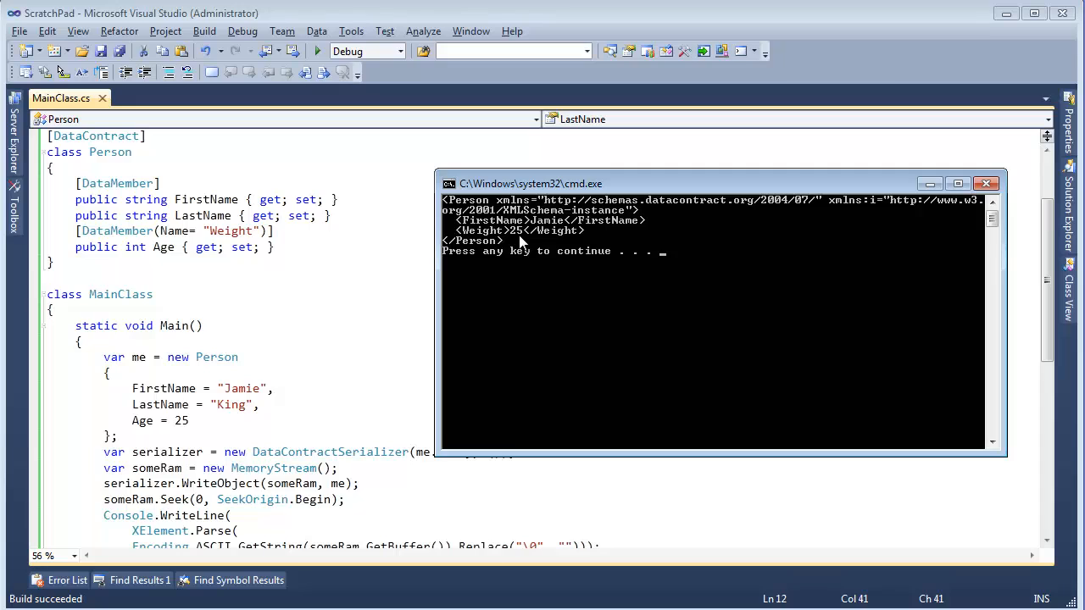
Close the console output and select DataContractSerializer in the code below.
left_click(986, 181)
type("[DataMember]")
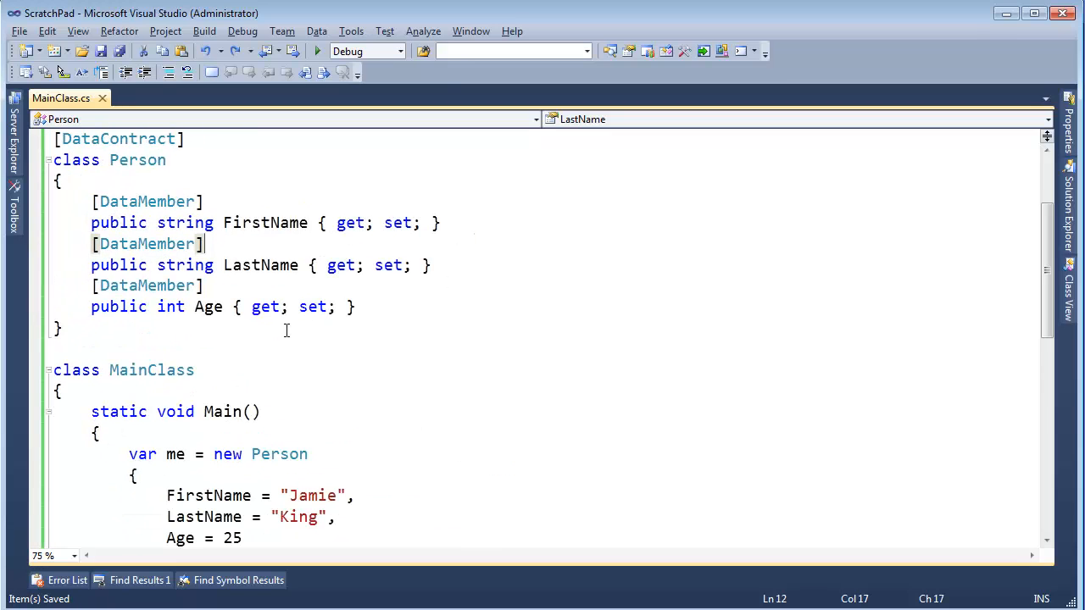
scroll("down", 3)
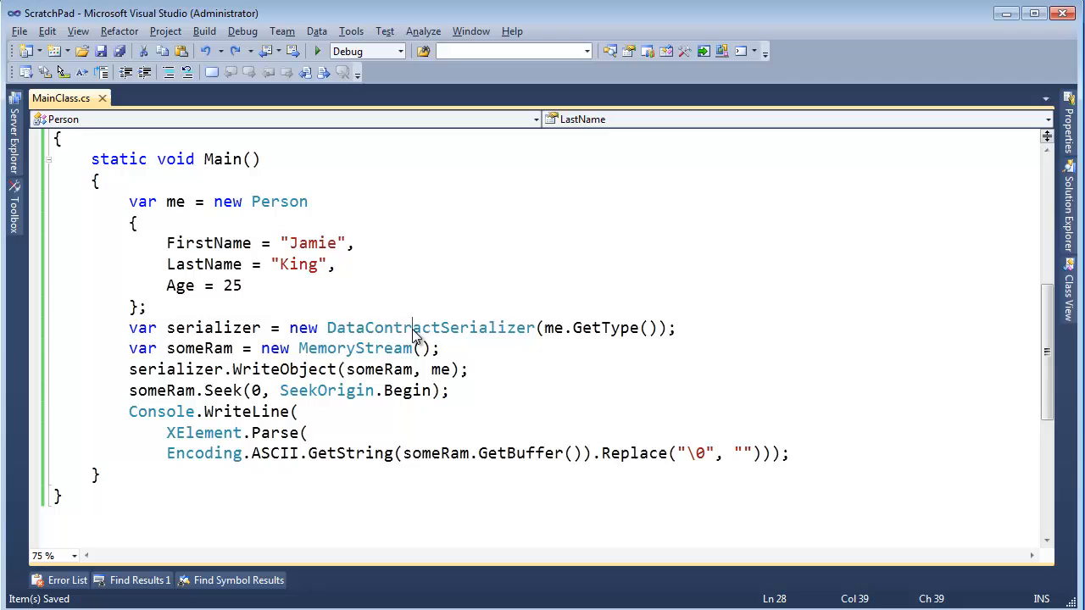
double_click(428, 327)
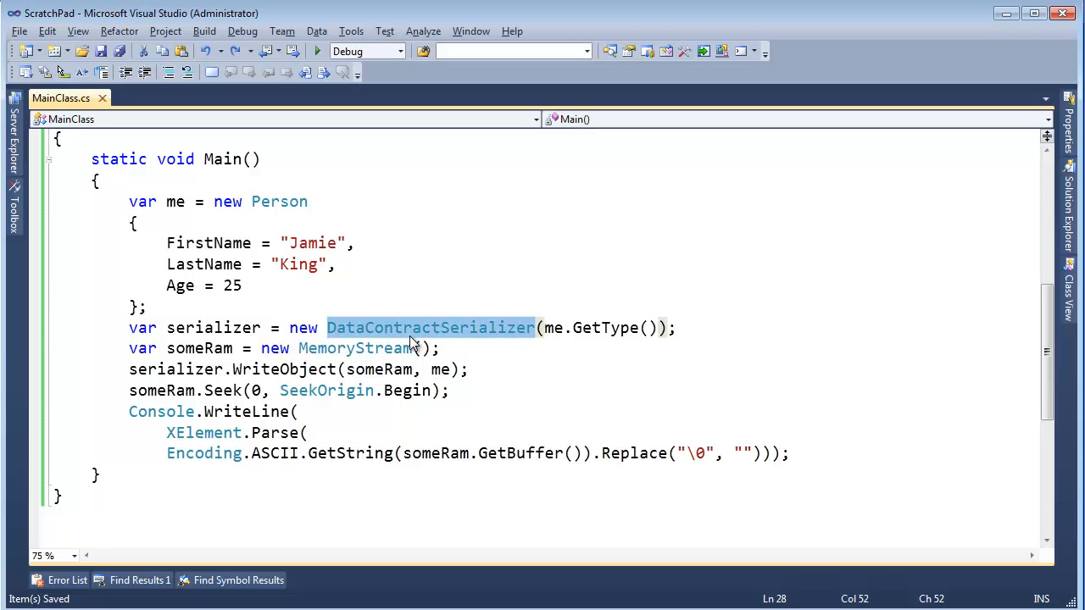